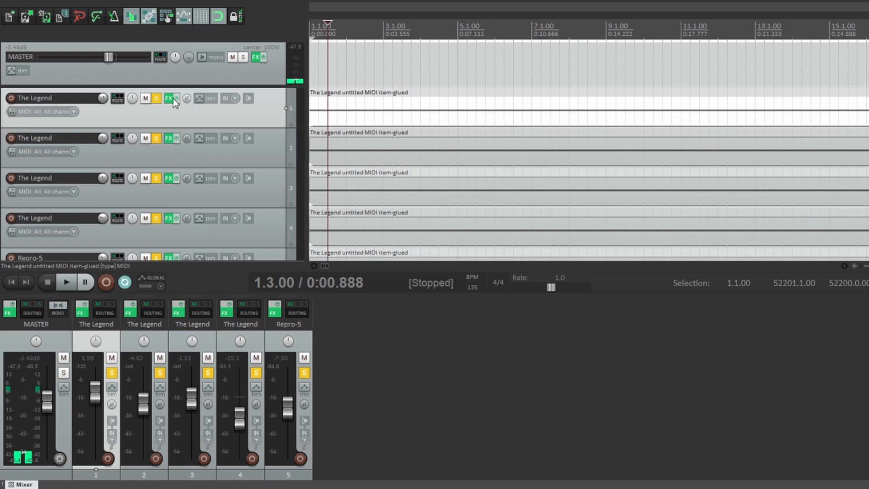
Step: Show track 1's FX chain (arpeggiator, humanizer, The Legend, two volume utilities) and reposition it
left_click(168, 99)
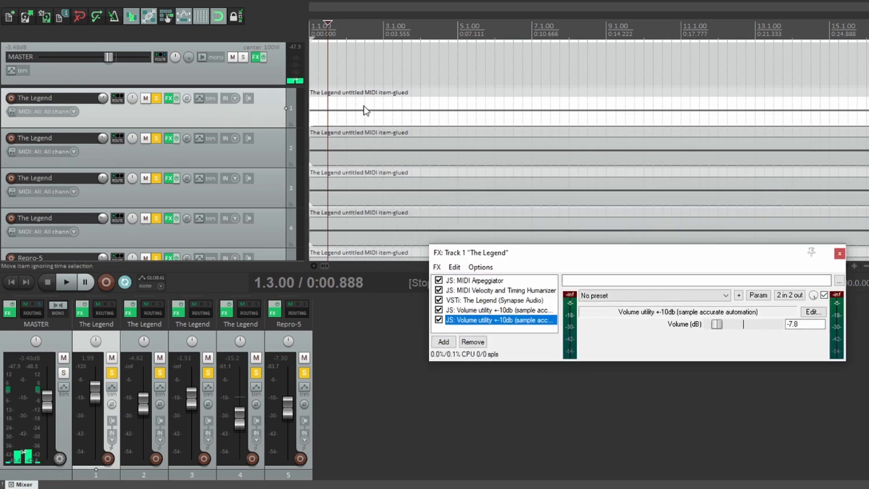
left_click_drag(719, 324, 714, 324)
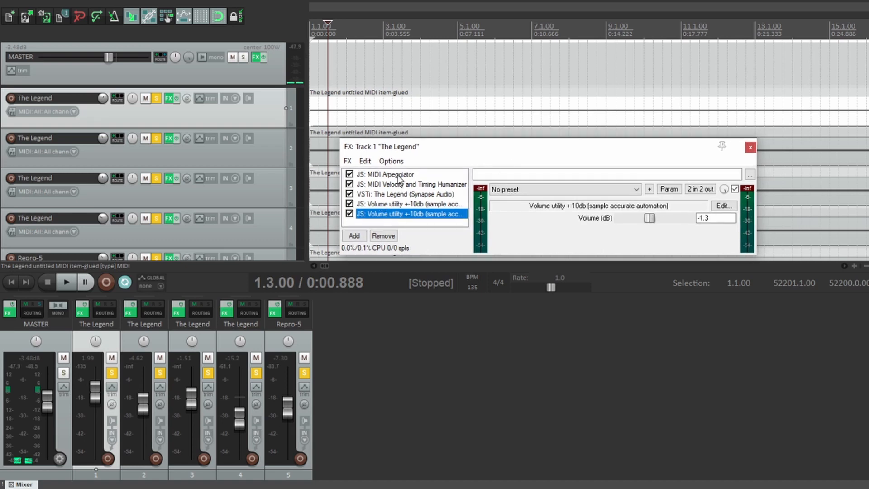
Step: Display the MIDI Arpeggiator settings (rate 0.25, Up Alt) and start project playback
left_click(386, 173)
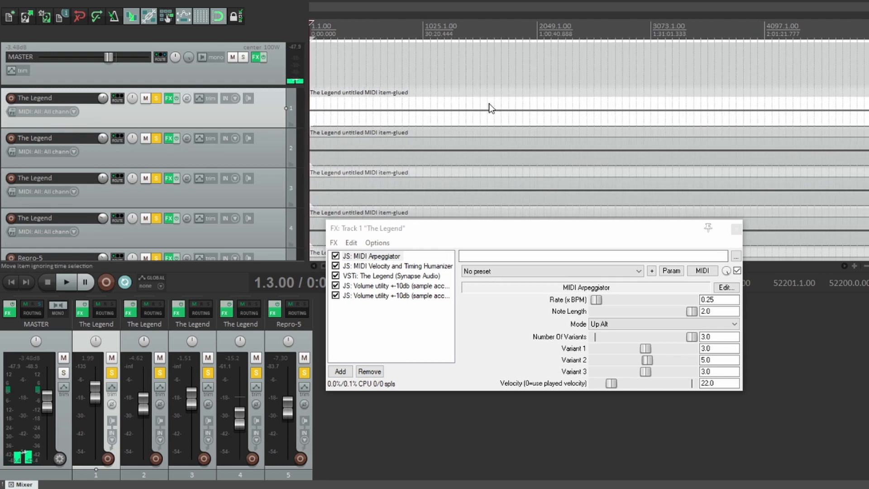
mouse_move(373, 108)
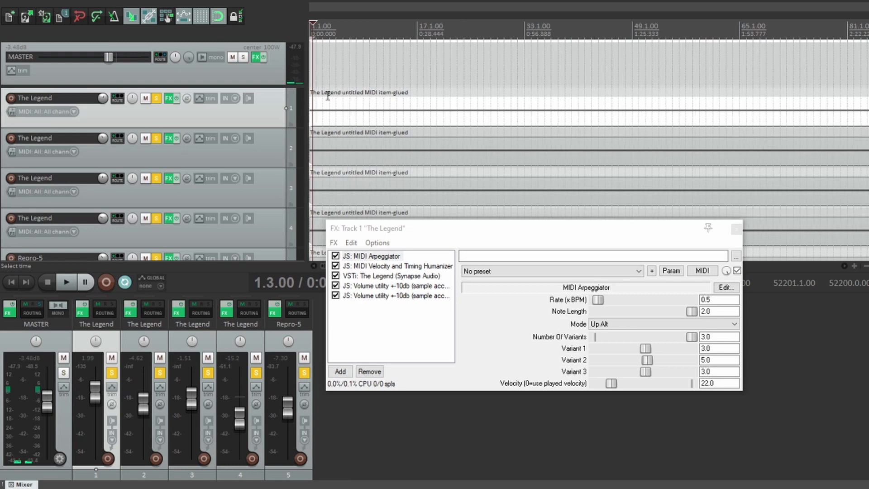
left_click_drag(602, 300, 594, 299)
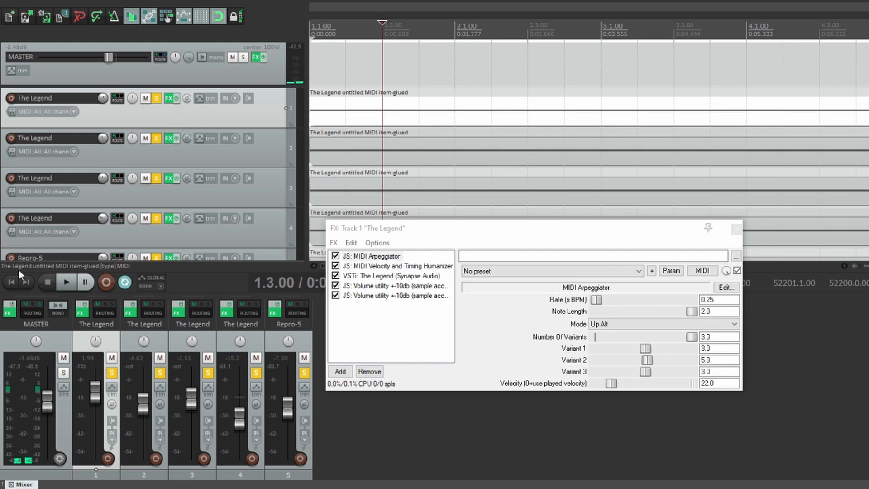
left_click(65, 282)
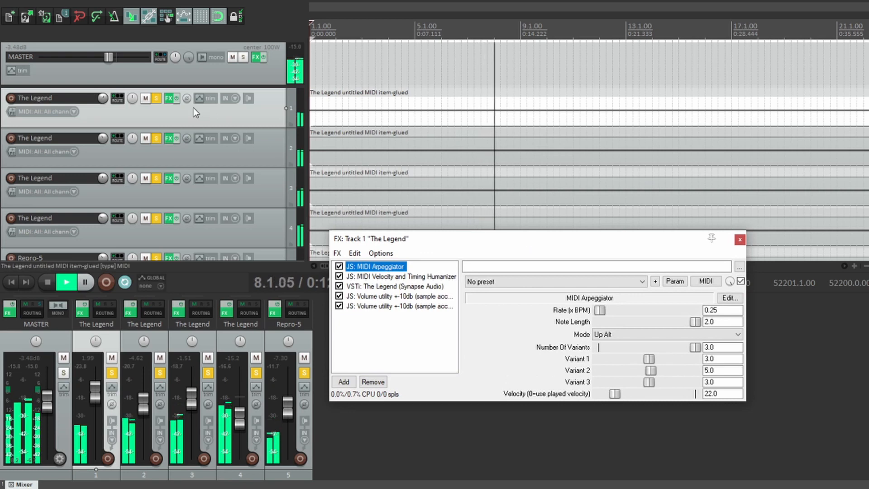
Step: Exclusively solo track 1 and sweep the arpeggiator rate down to zero
left_click(155, 98)
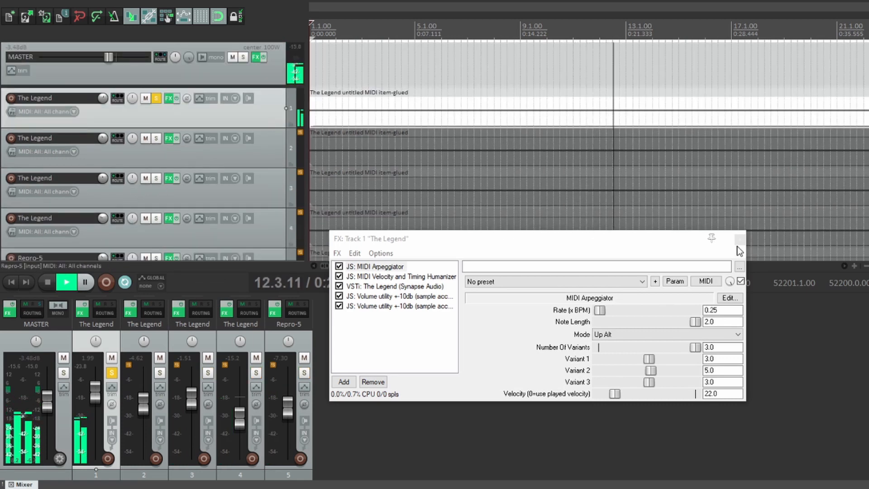
left_click(169, 99)
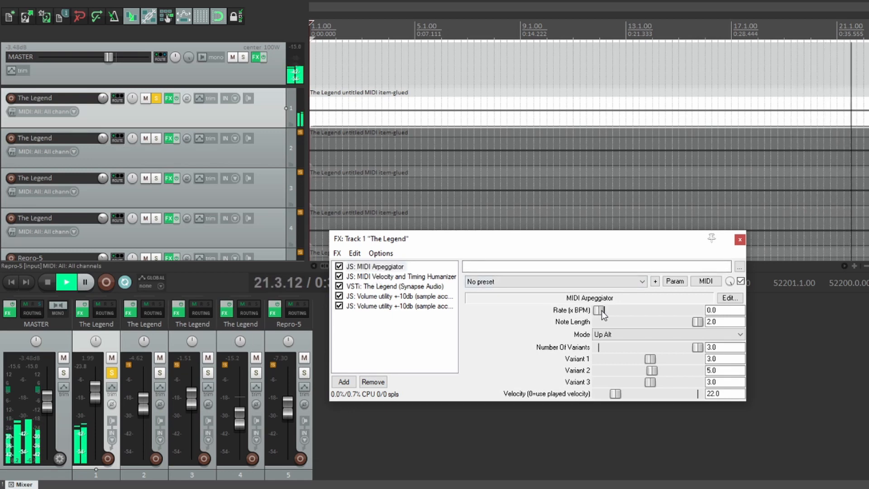
left_click_drag(600, 310, 603, 311)
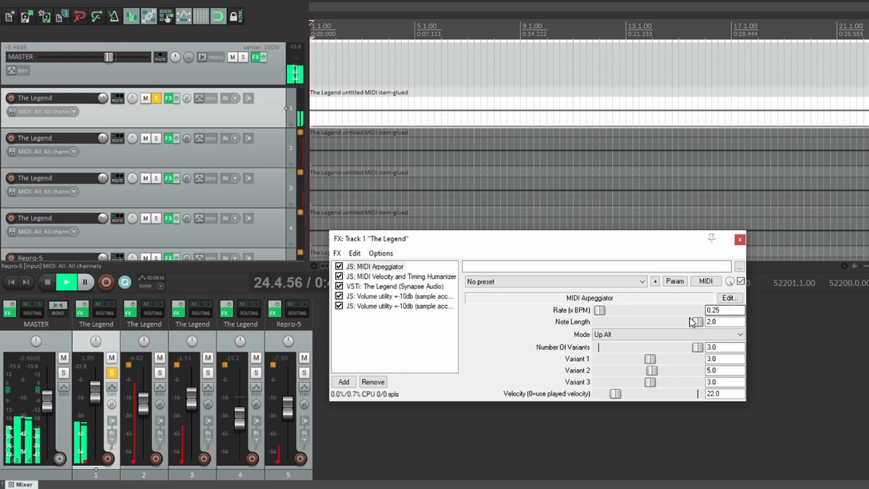
left_click(723, 309)
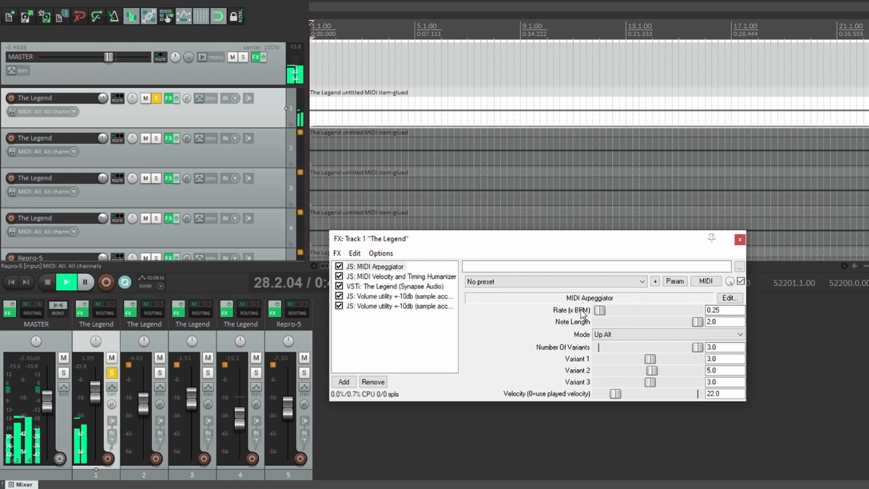
left_click(723, 310)
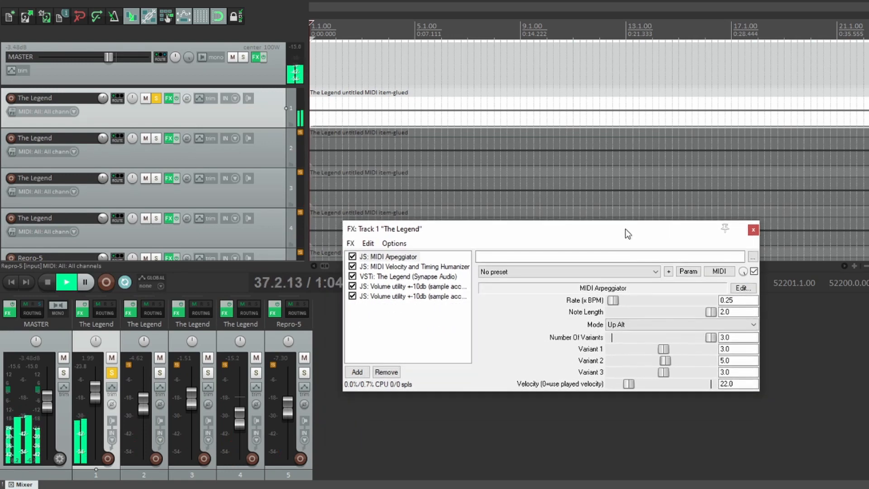
Step: Vary the arpeggiator rate through 0.5 and 0.25, ending at 1.5
left_click(682, 324)
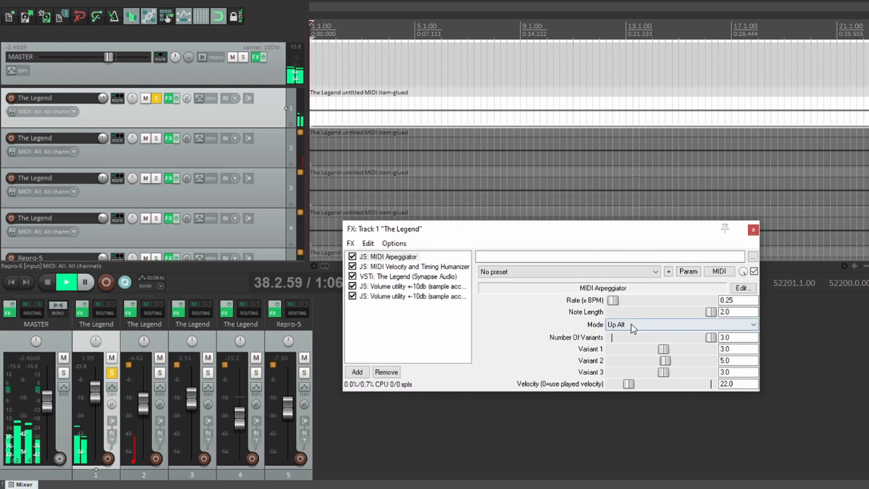
left_click_drag(614, 299, 621, 299)
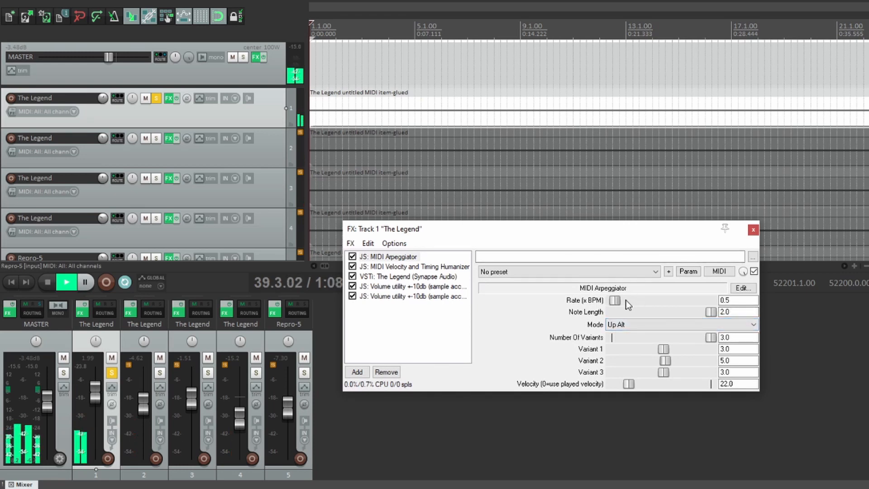
left_click_drag(617, 300, 613, 300)
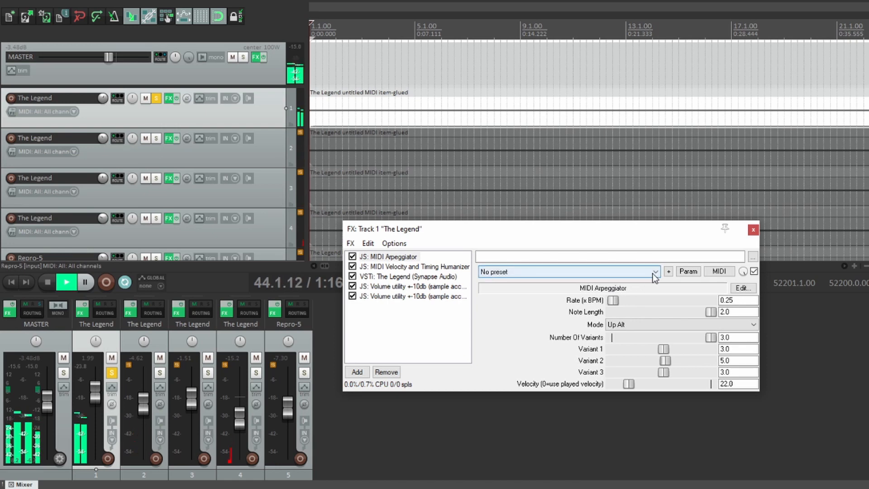
left_click_drag(614, 299, 620, 300)
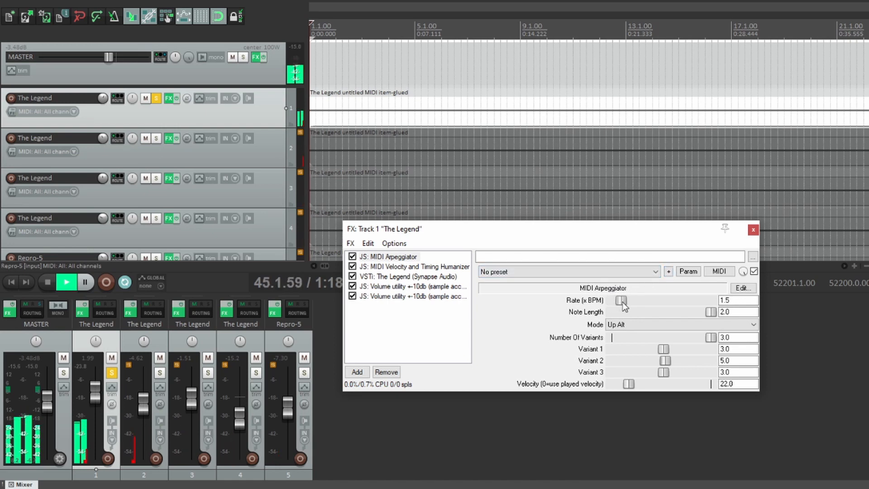
Step: Modulate the arpeggiator Rate with a tempo-synced random LFO at 6 QN and 2% strength
left_click(688, 272)
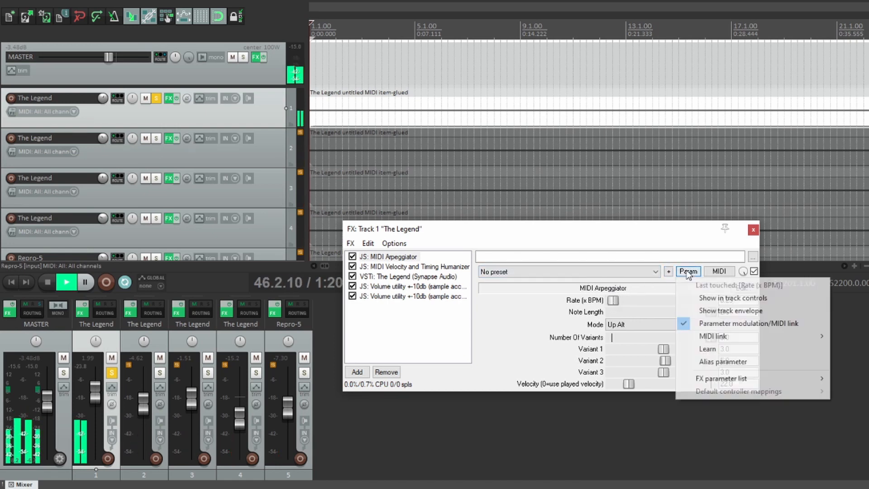
mouse_move(732, 298)
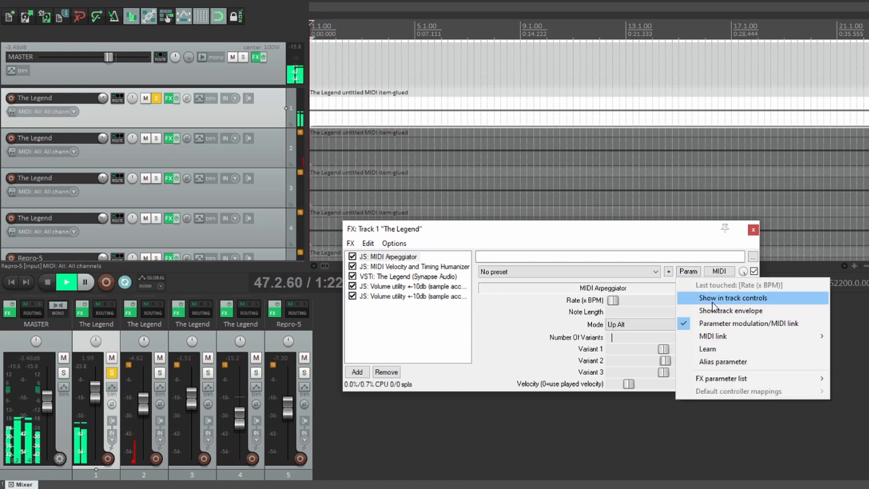
mouse_move(748, 323)
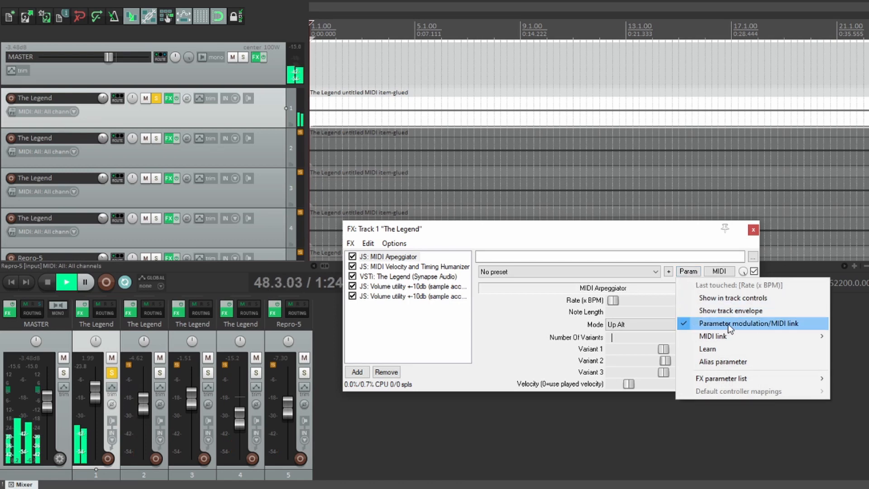
left_click(748, 323)
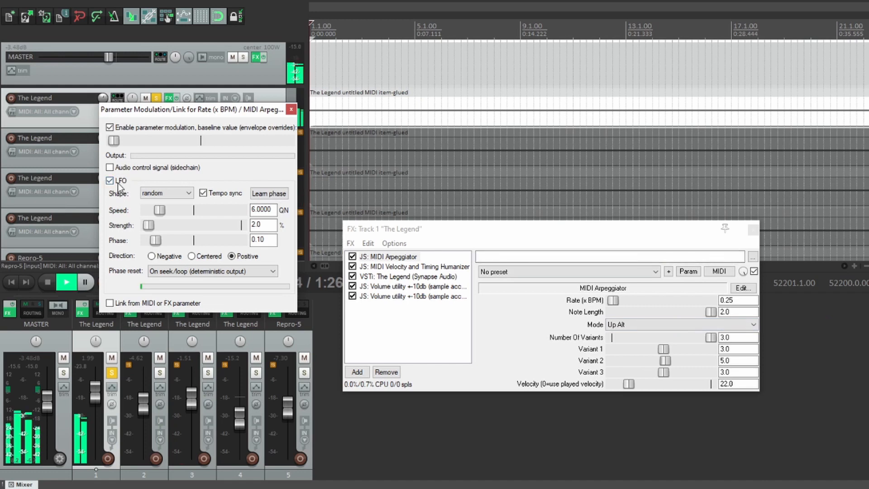
left_click(166, 193)
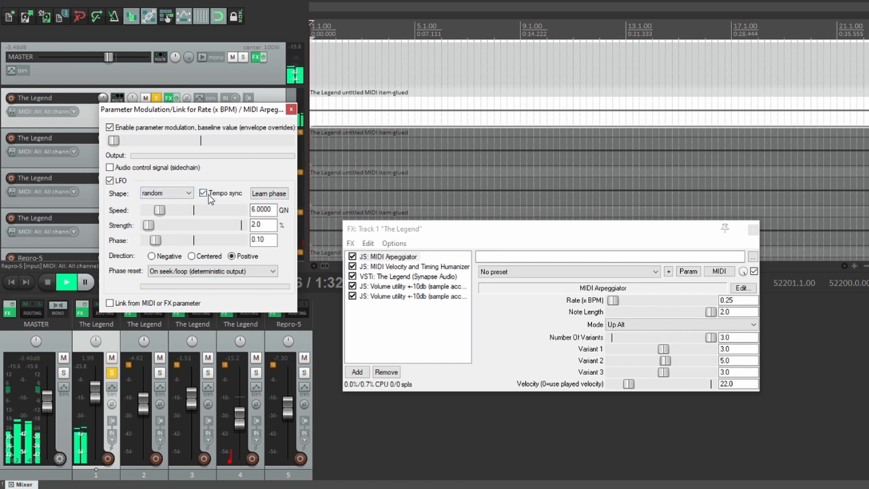
left_click(165, 193)
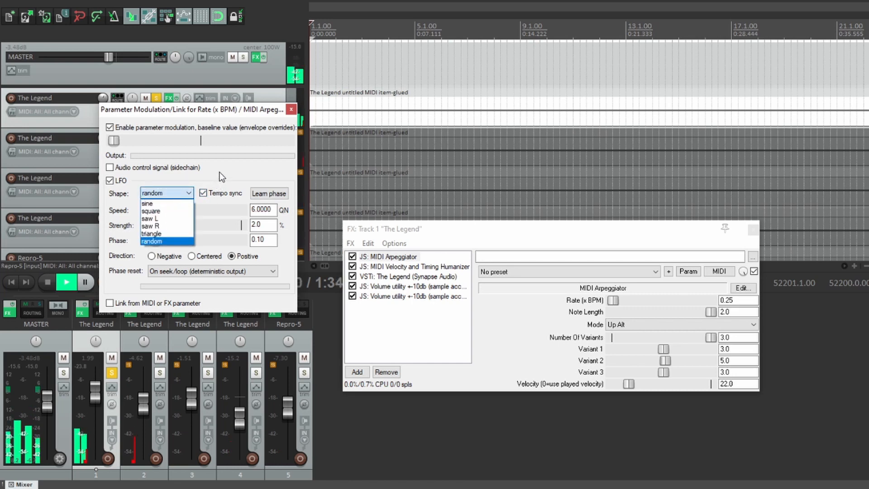
left_click(151, 241)
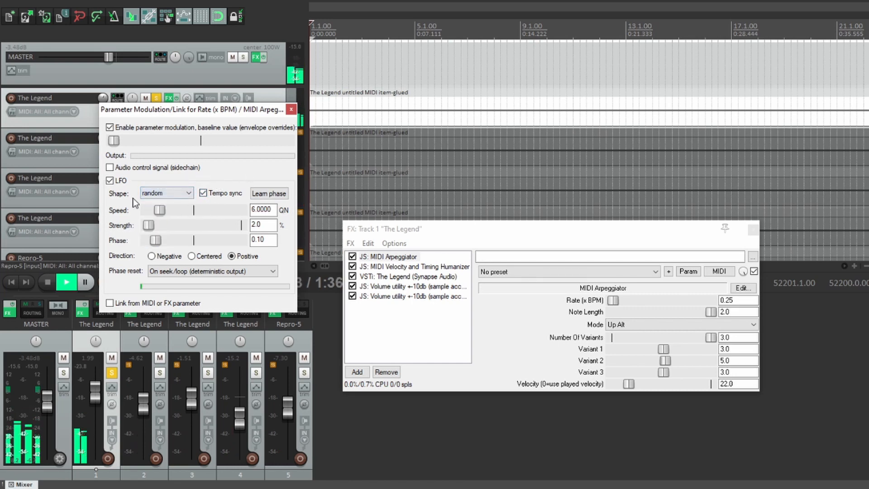
left_click(165, 192)
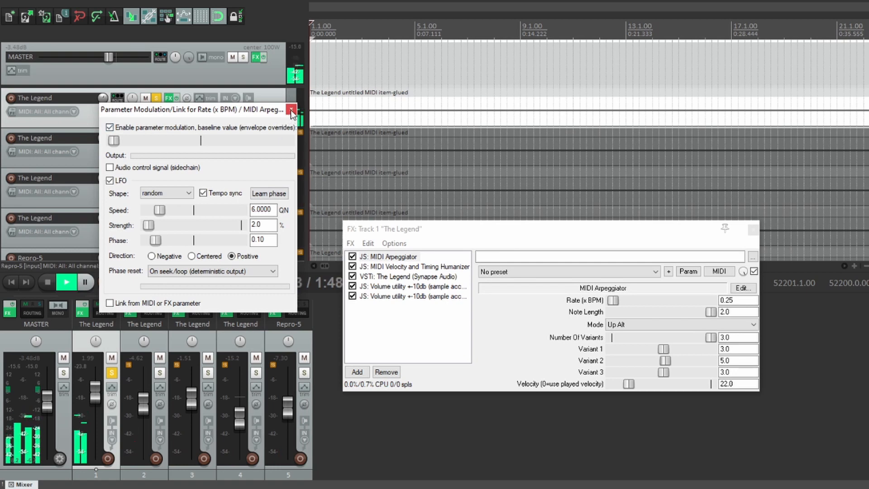
mouse_move(175, 230)
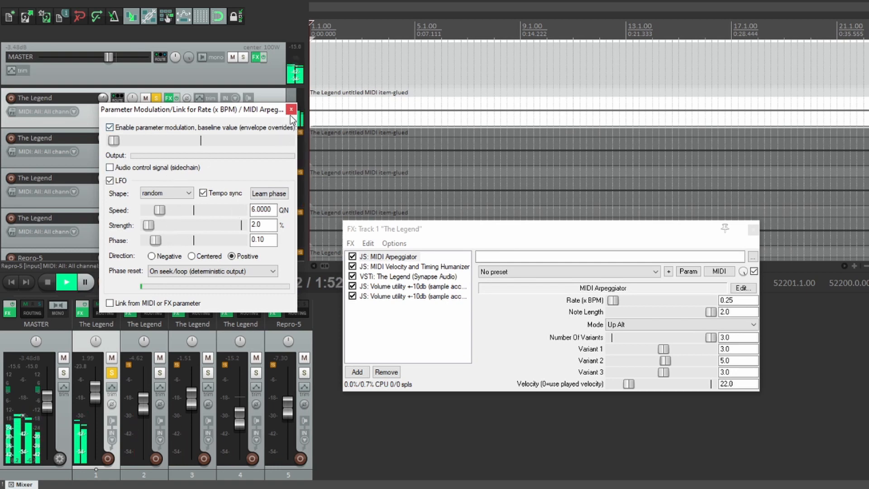
Step: Close the rate modulation window and set the arpeggio mode to Down Alt
left_click(291, 109)
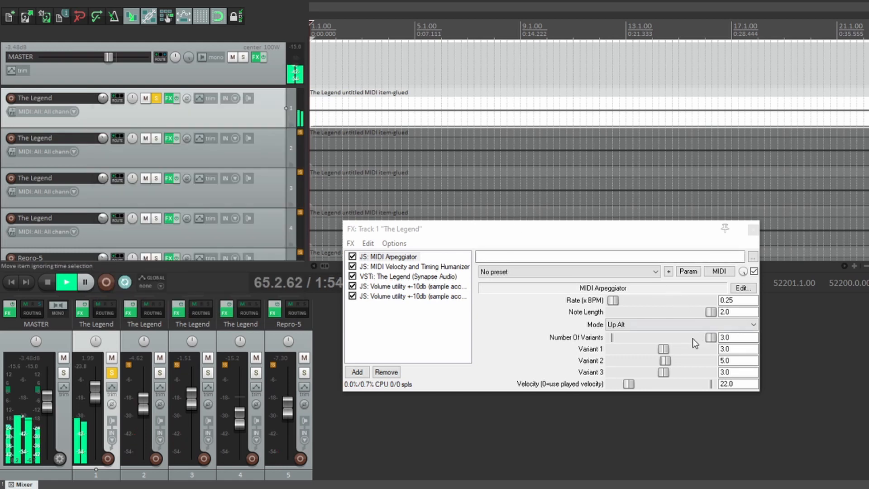
left_click(679, 324)
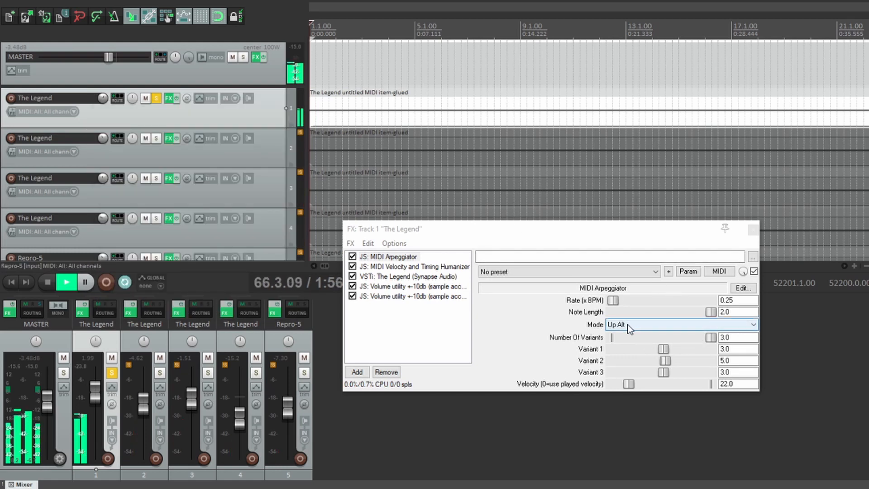
left_click(680, 325)
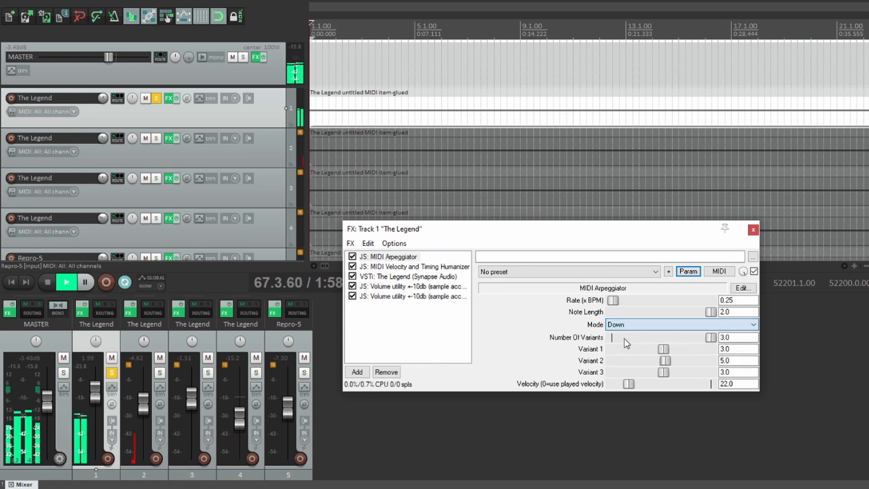
left_click(682, 324)
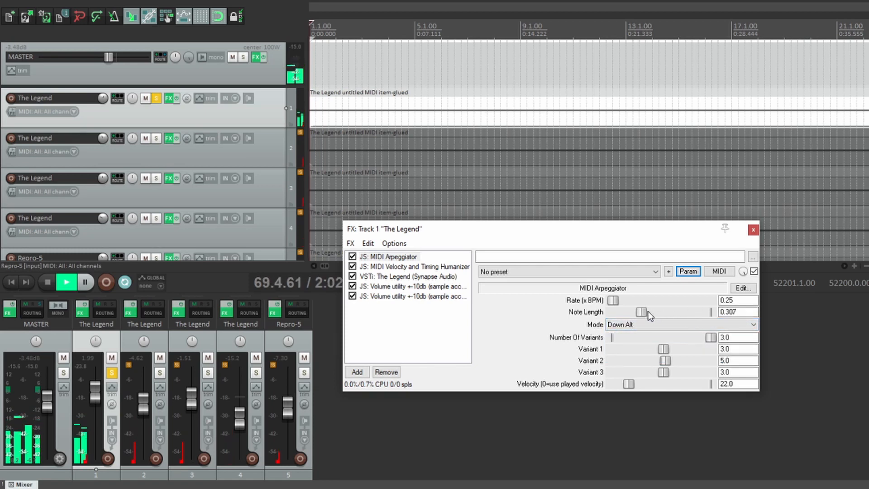
Step: Adjust the arpeggiator Note Length, ending around 0.6
left_click_drag(643, 312, 632, 312)
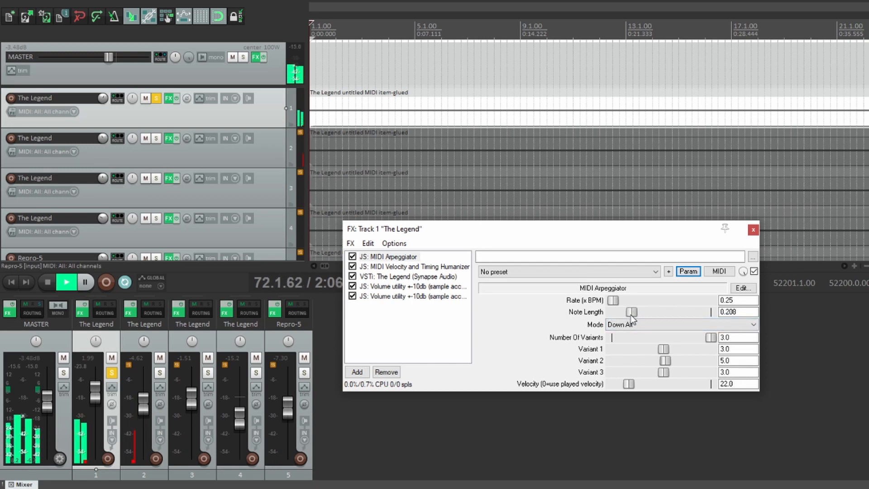
left_click_drag(632, 311, 651, 312)
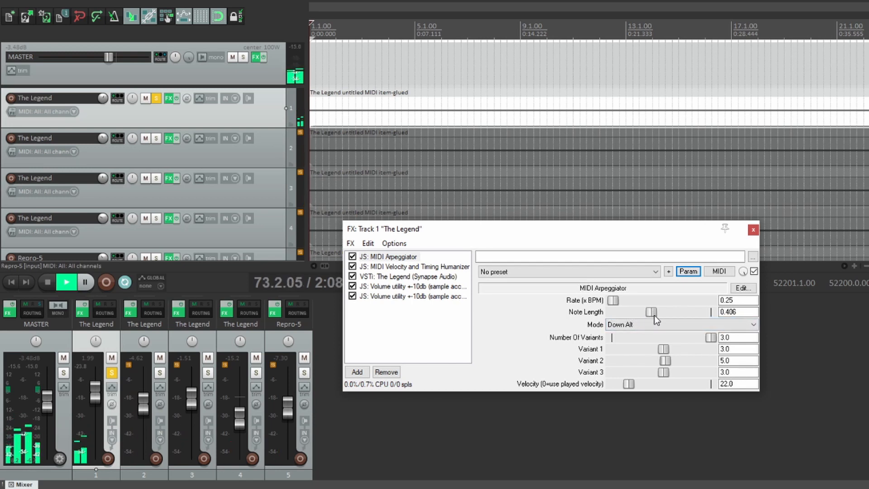
left_click_drag(650, 312, 663, 312)
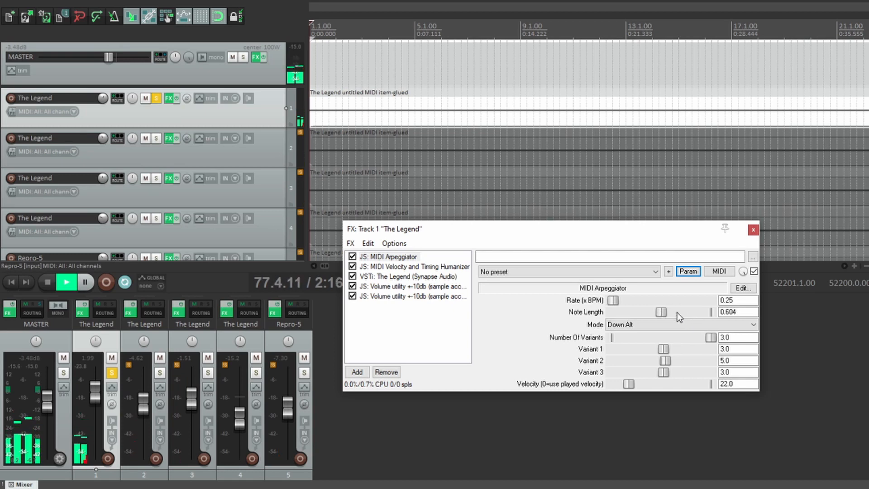
left_click_drag(661, 312, 712, 312)
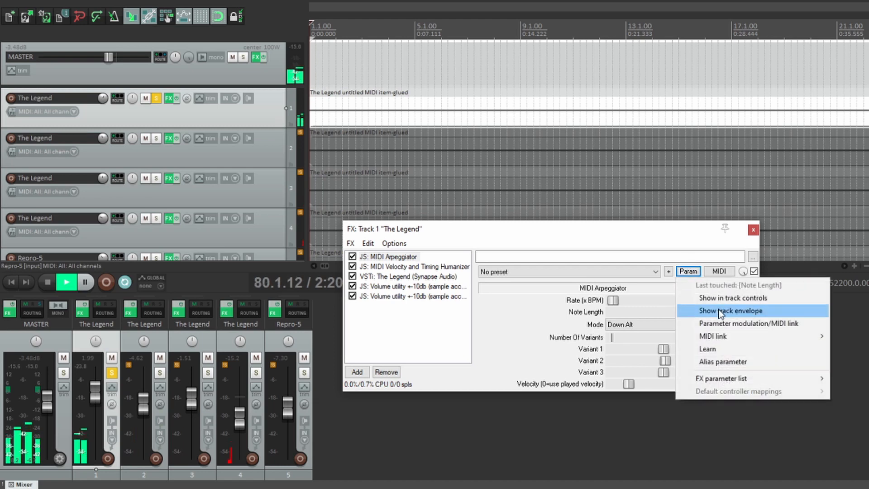
Step: Give Note Length a random LFO with mid baseline, 0.3333 Hz speed and about 41% strength
left_click(748, 323)
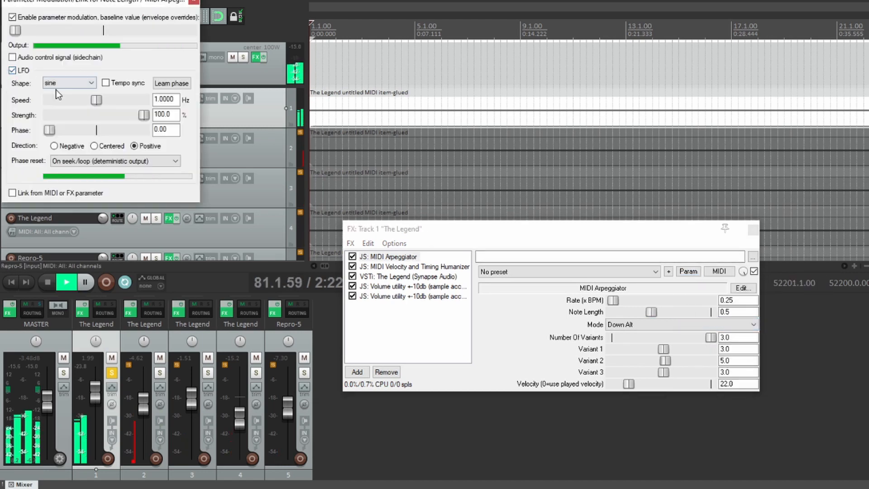
left_click(87, 82)
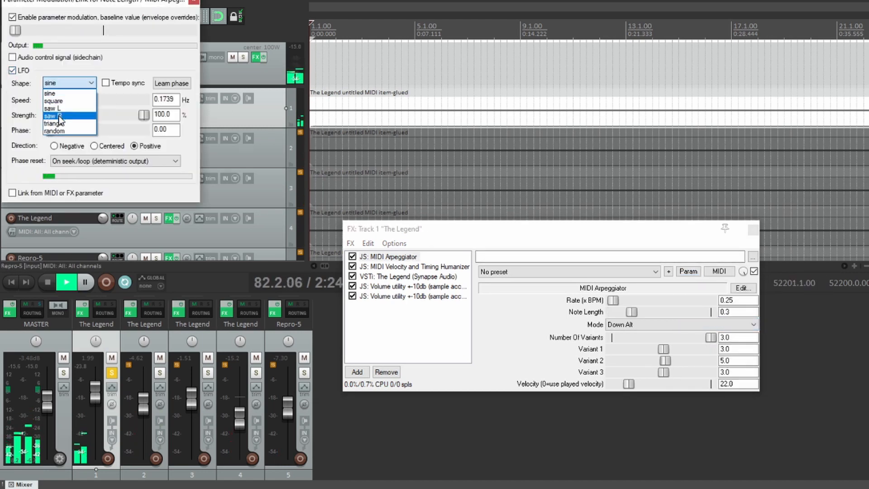
left_click(54, 131)
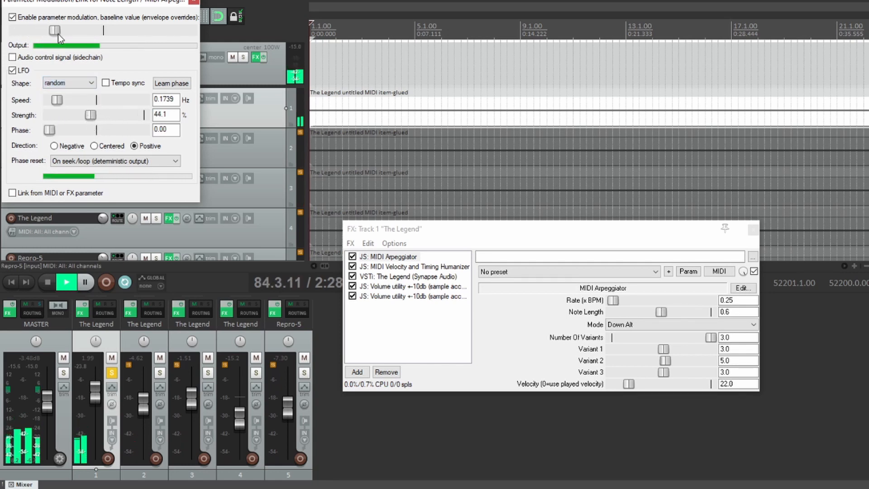
left_click_drag(54, 30, 111, 30)
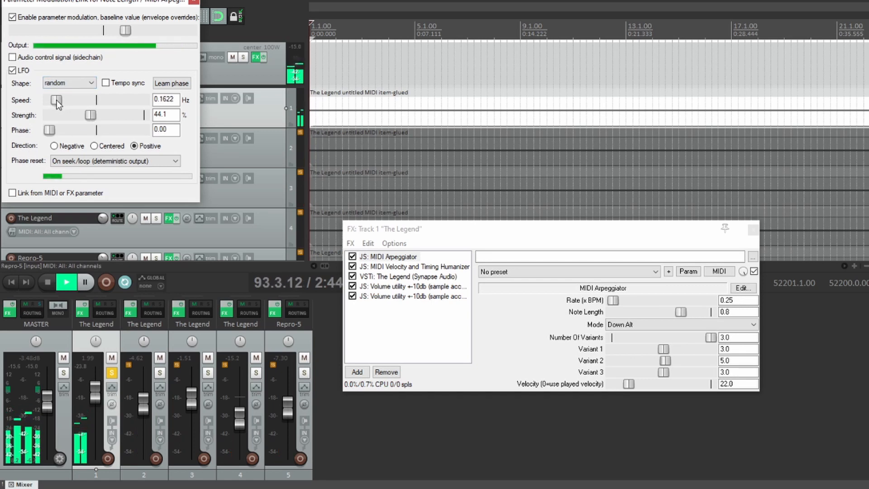
left_click_drag(55, 101, 58, 100)
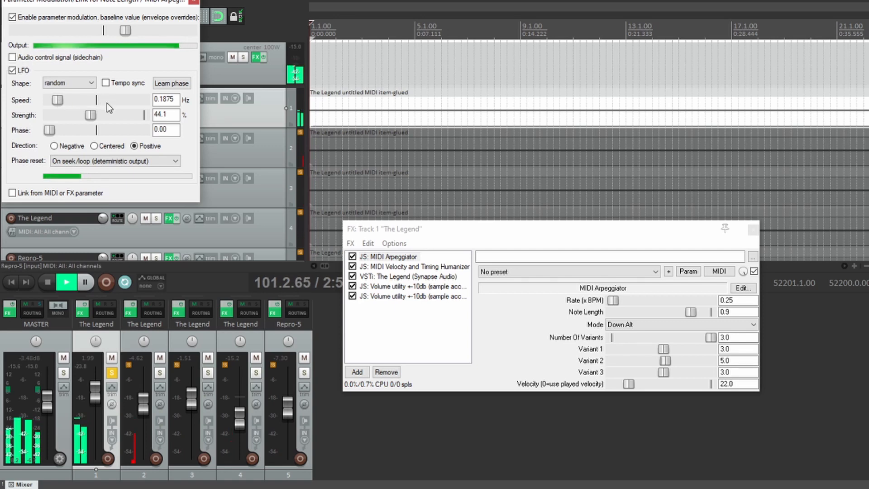
left_click_drag(54, 100, 66, 100)
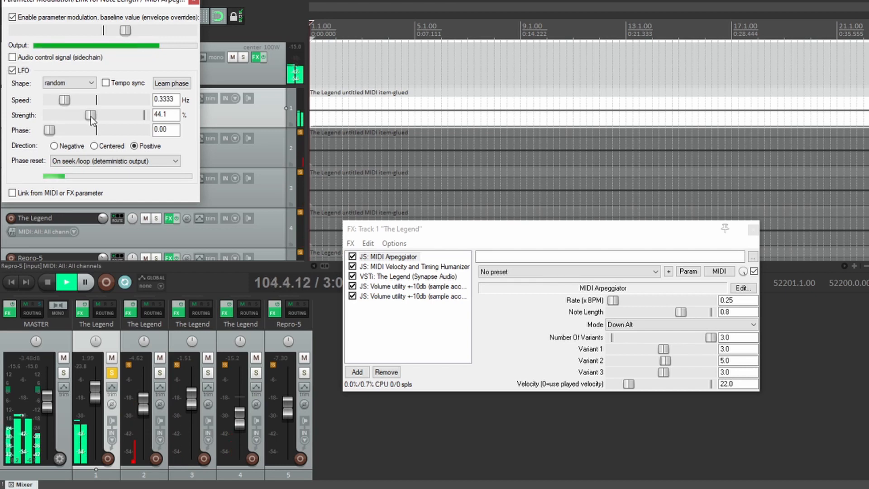
left_click_drag(89, 115, 93, 114)
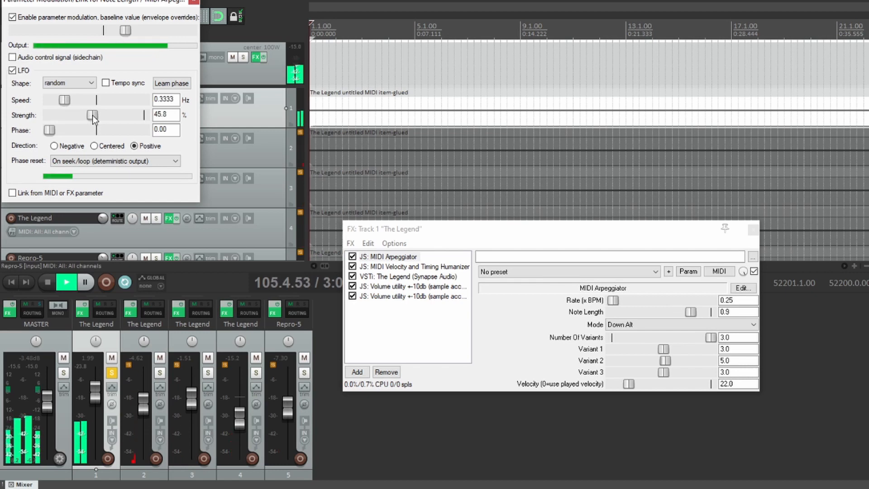
left_click_drag(93, 114, 91, 115)
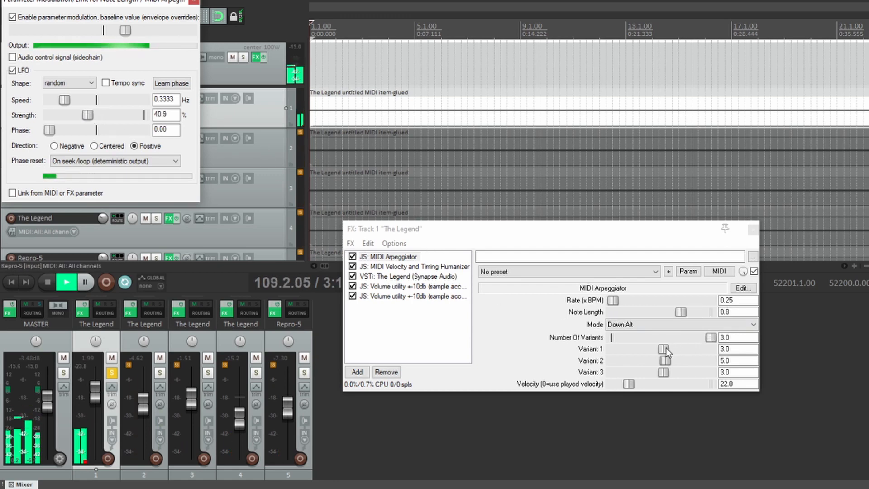
Step: Modulate Mode with a random LFO (0.3 Hz, 44.7%, phase 0.23) and set Number Of Variants to 0
left_click(681, 324)
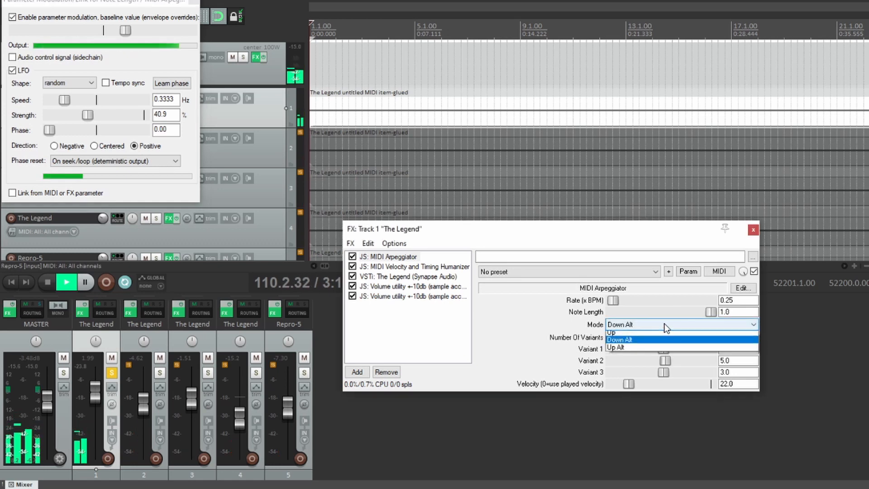
left_click(614, 332)
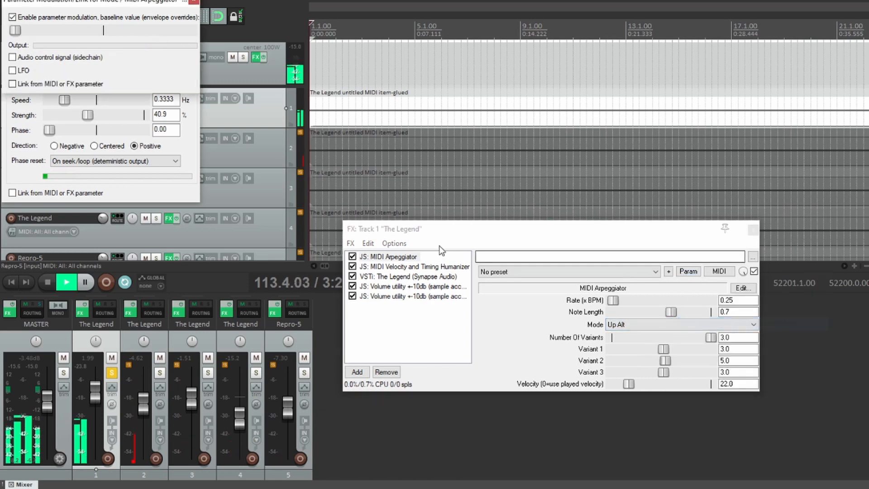
left_click(12, 71)
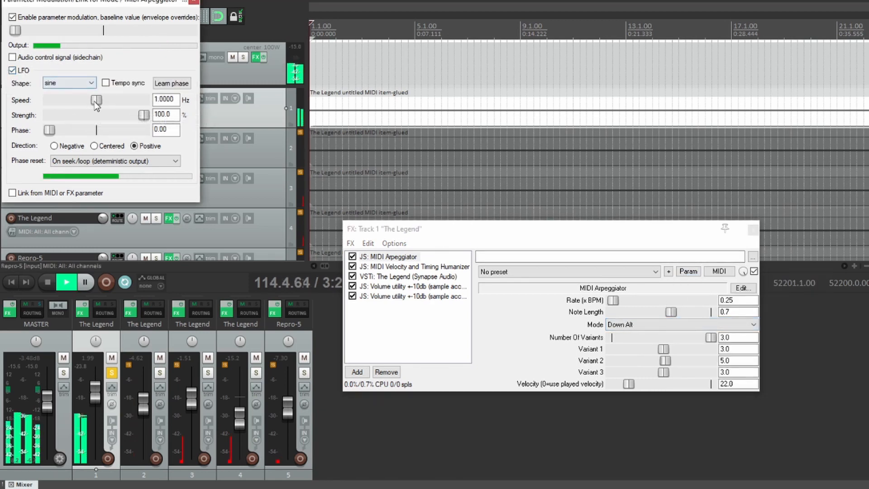
left_click(91, 83)
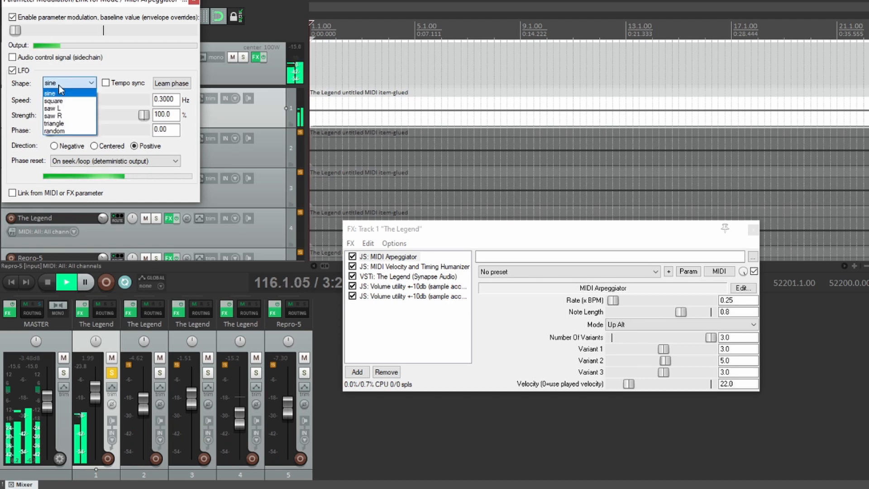
left_click(54, 131)
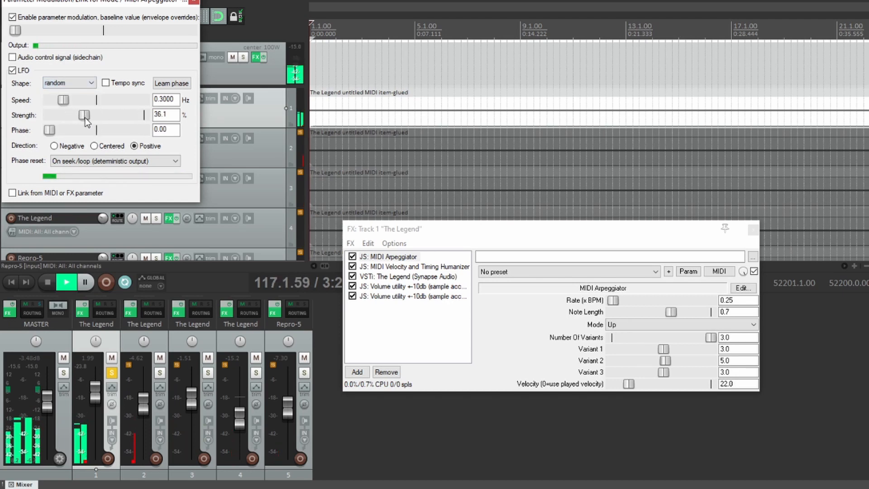
left_click_drag(84, 115, 91, 116)
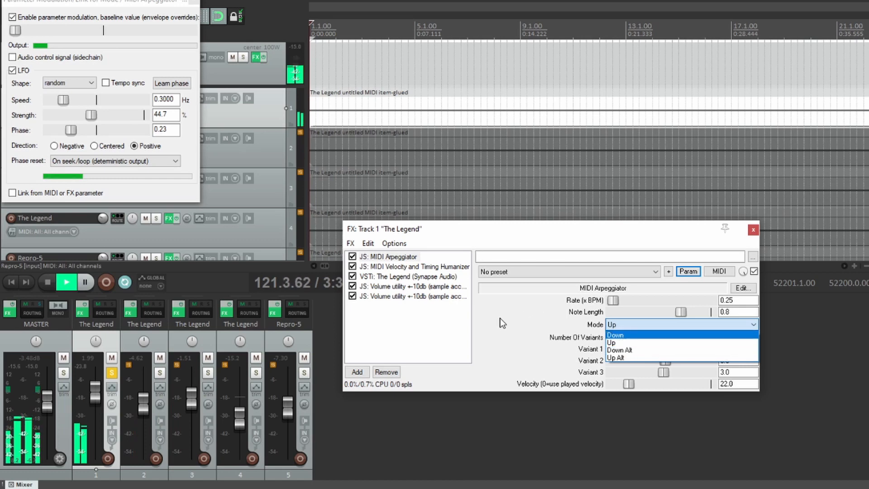
left_click(611, 342)
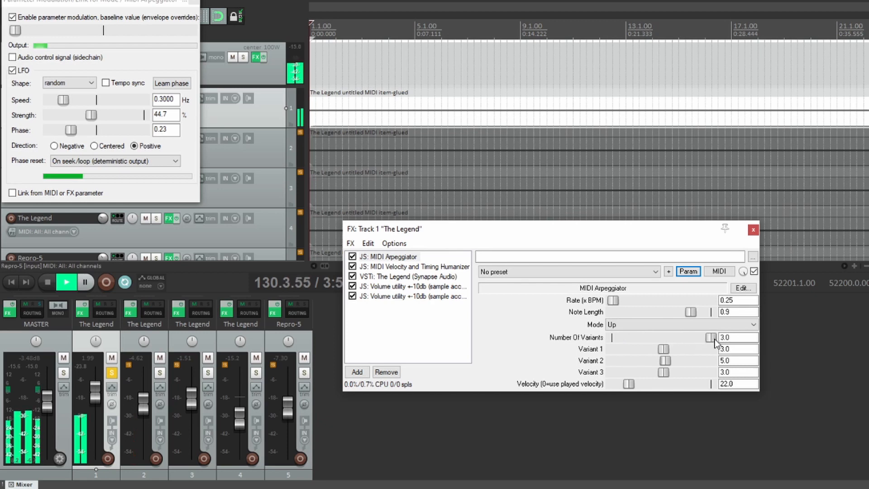
left_click_drag(712, 337, 613, 337)
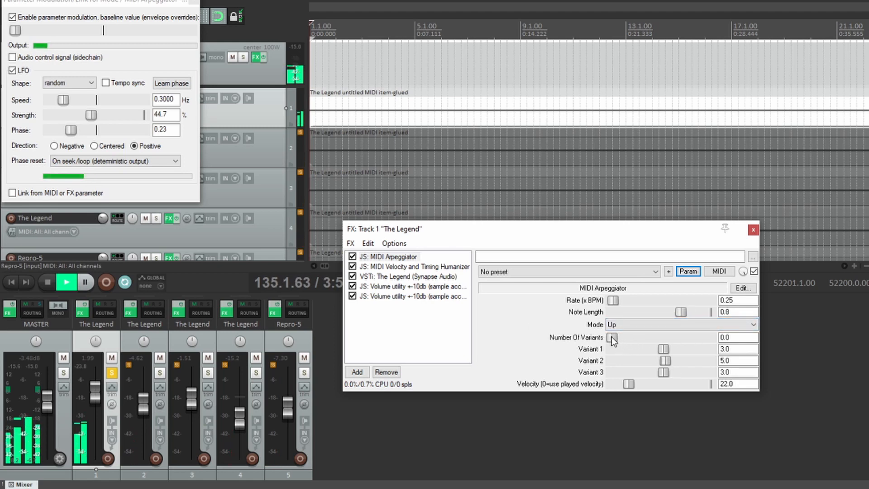
Step: Step Number Of Variants up to 3 and show The Legend's Lead - Softly Discreet 01 panel
left_click_drag(612, 337, 644, 337)
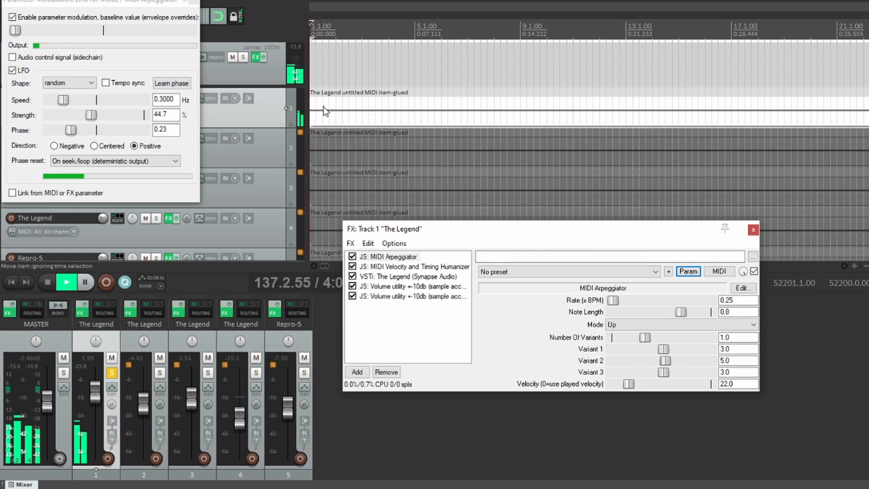
left_click_drag(612, 300, 615, 300)
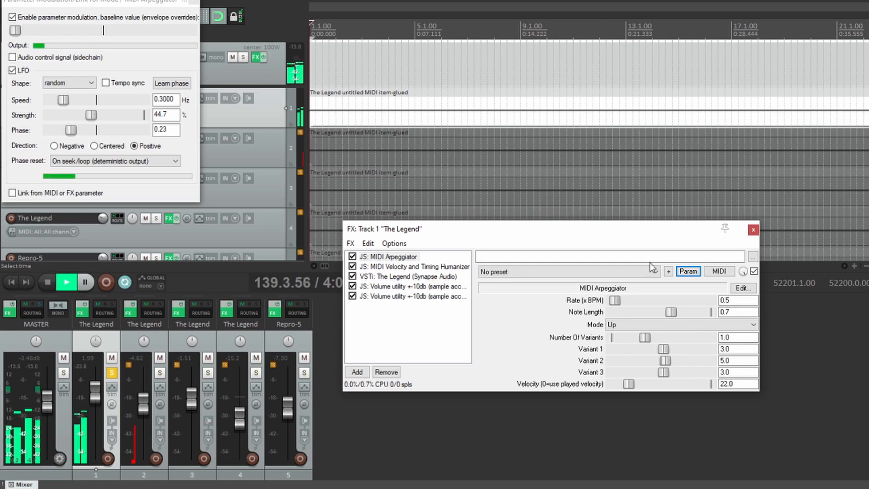
left_click_drag(621, 300, 613, 301)
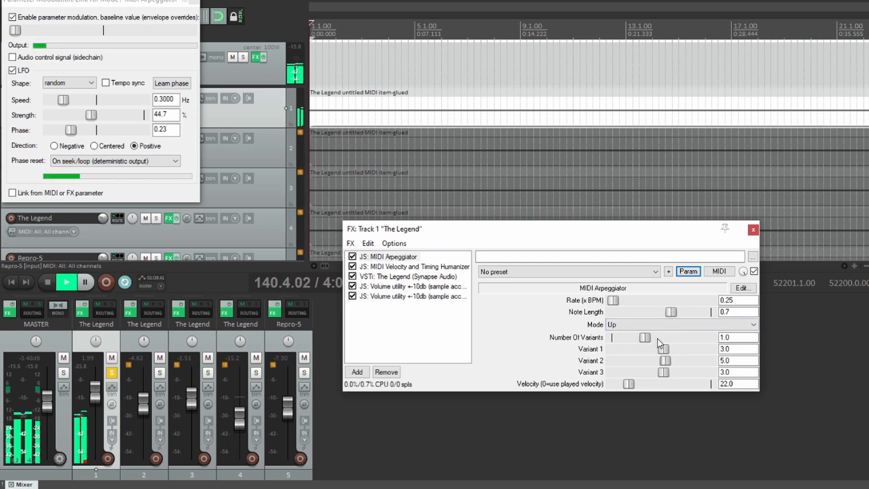
left_click_drag(643, 337, 675, 336)
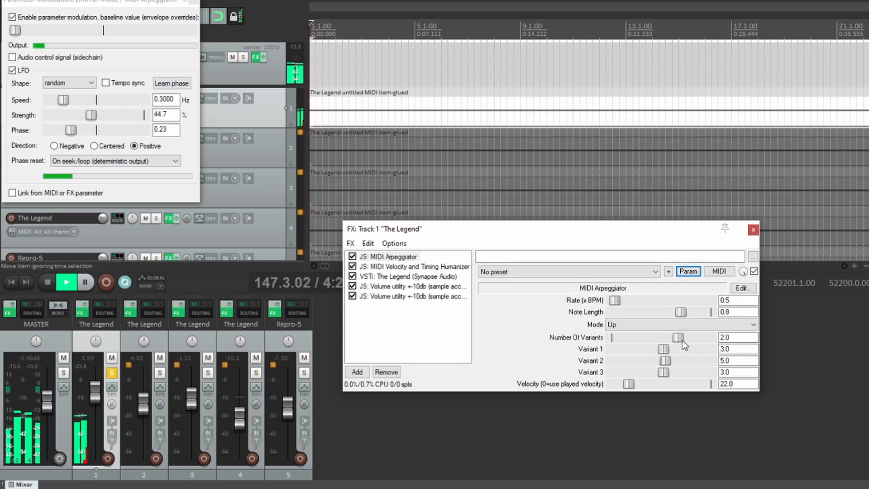
left_click_drag(673, 337, 710, 337)
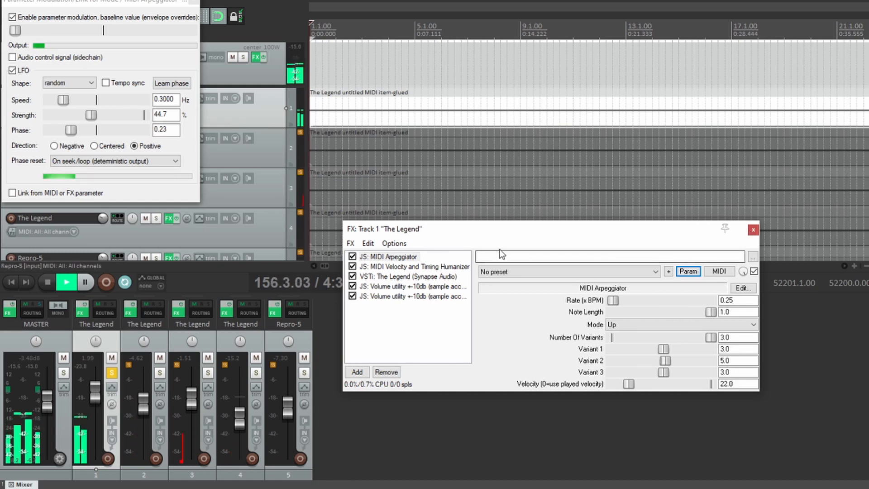
left_click(410, 277)
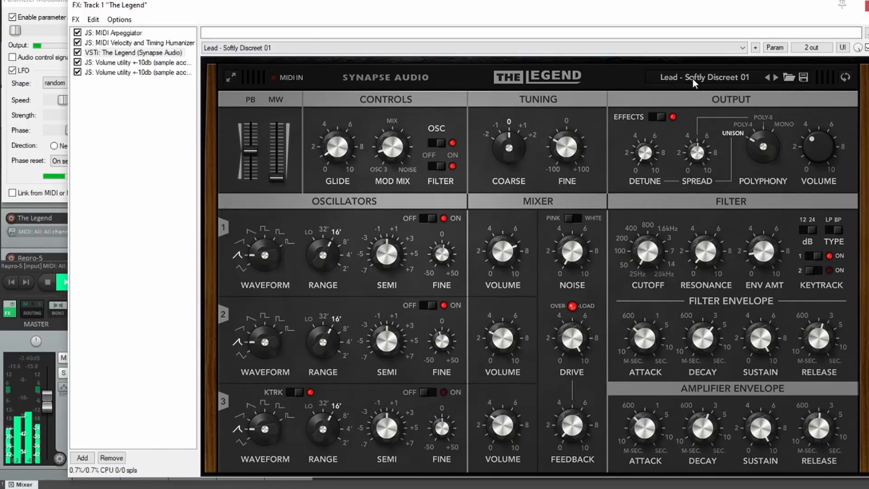
Step: Pull The Legend's fine tuning knob down to about -38
left_click_drag(566, 147, 566, 150)
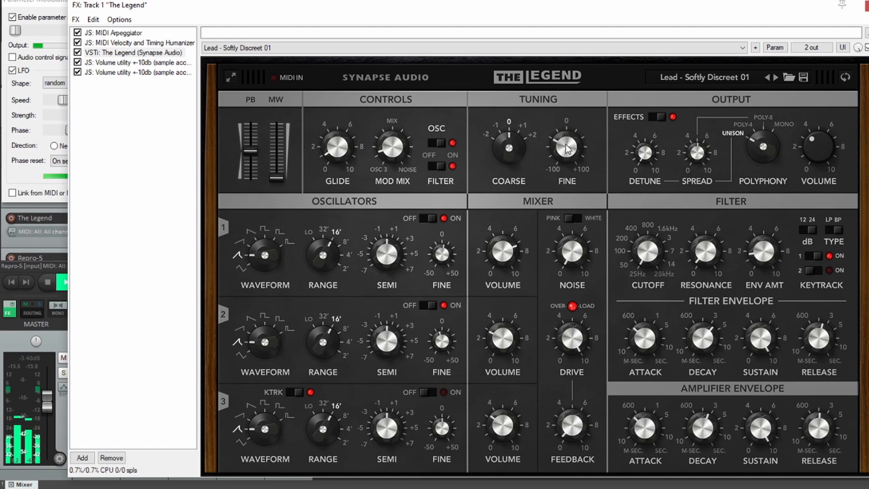
left_click_drag(566, 150, 566, 144)
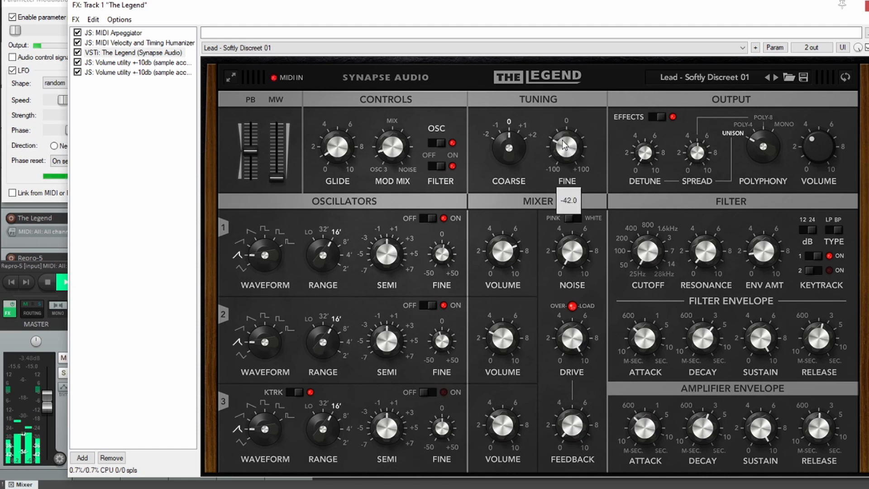
left_click_drag(565, 145, 565, 138)
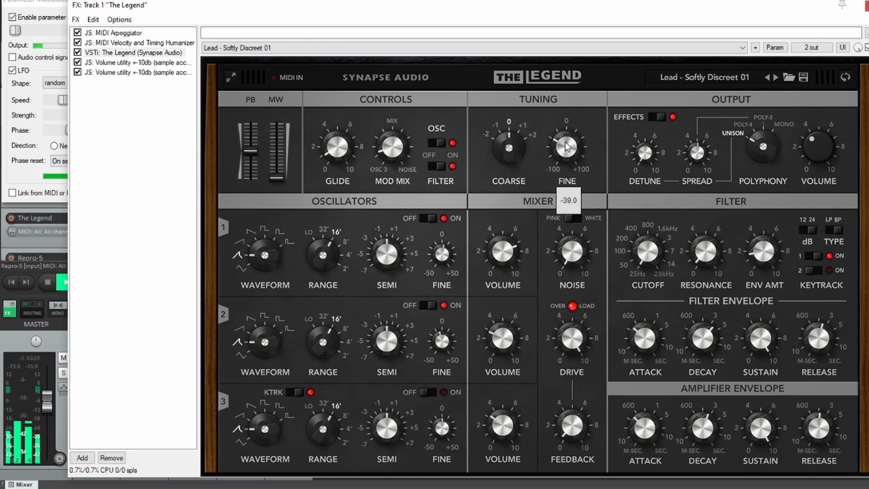
left_click_drag(565, 147, 566, 141)
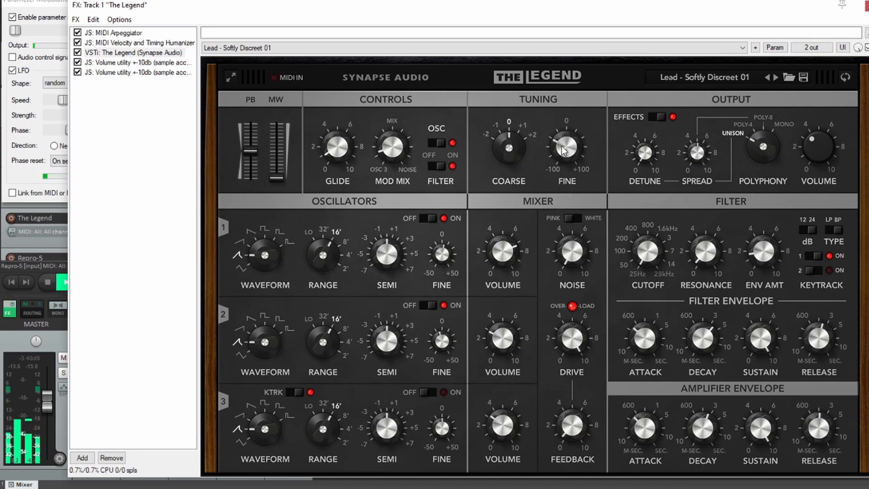
left_click_drag(565, 144, 566, 149)
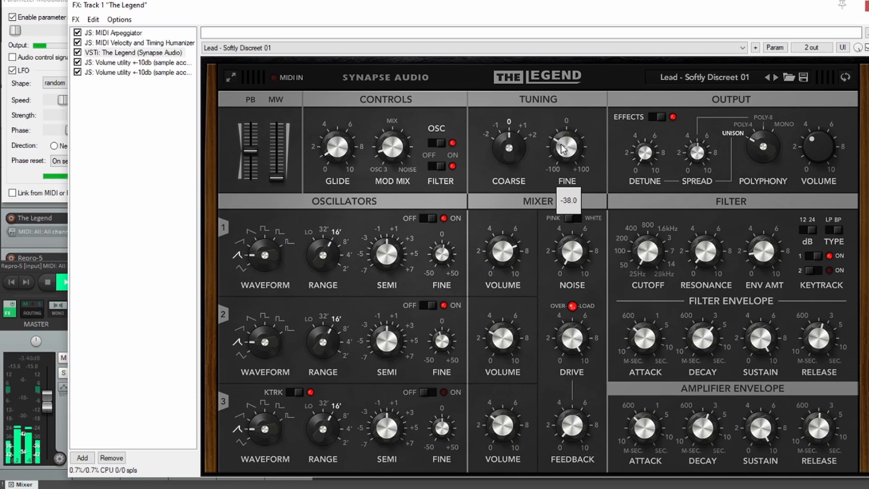
left_click_drag(564, 146, 565, 153)
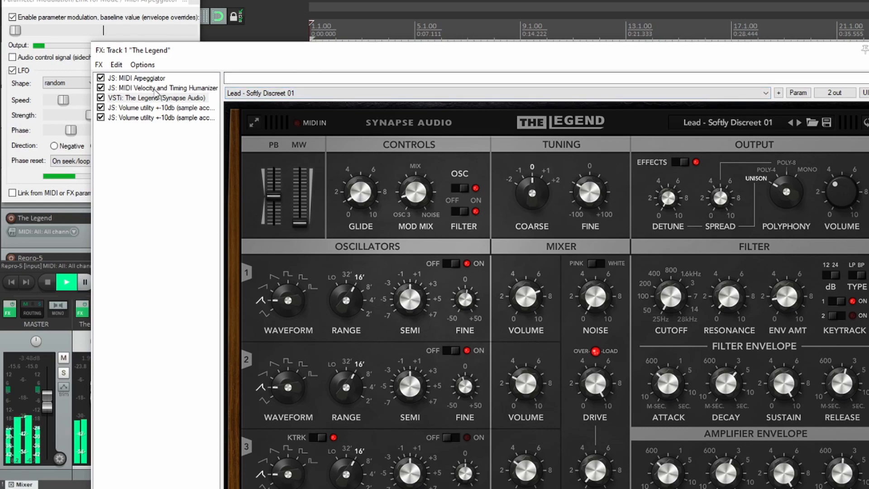
Step: Select the MIDI Arpeggiator again and adjust the Variant 1 and Variant 2 sliders
left_click(137, 78)
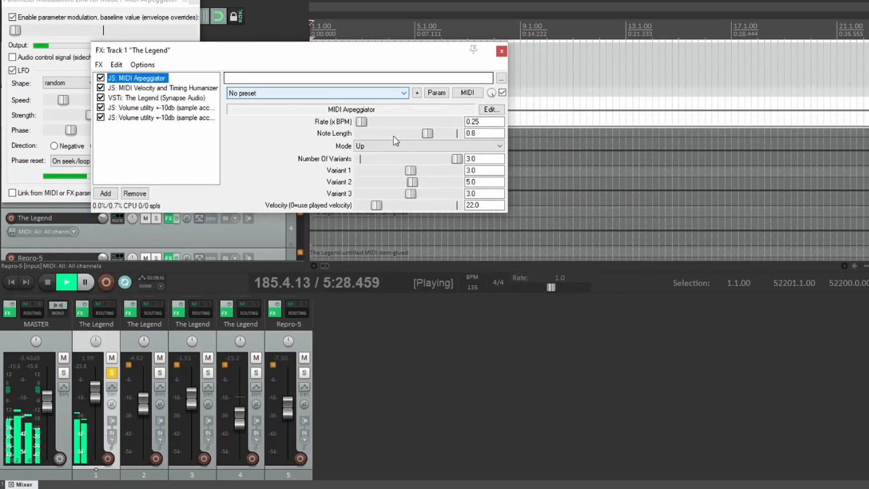
left_click_drag(410, 170, 420, 170)
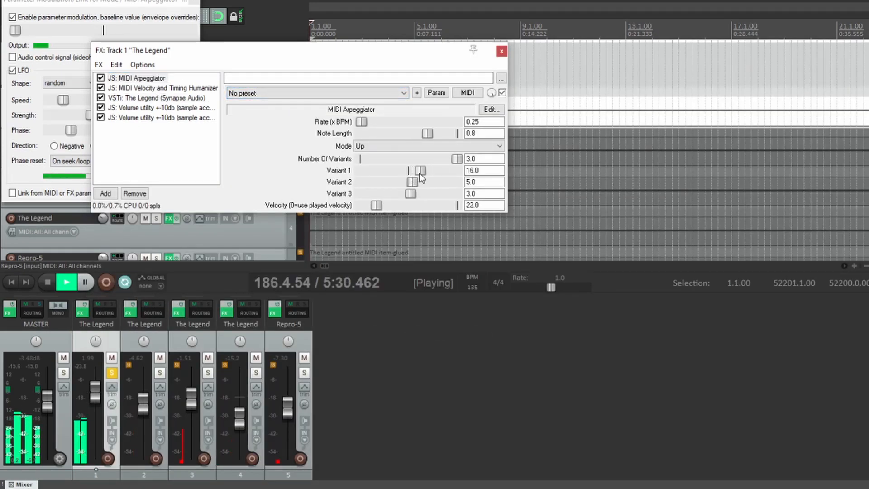
left_click_drag(421, 171, 413, 170)
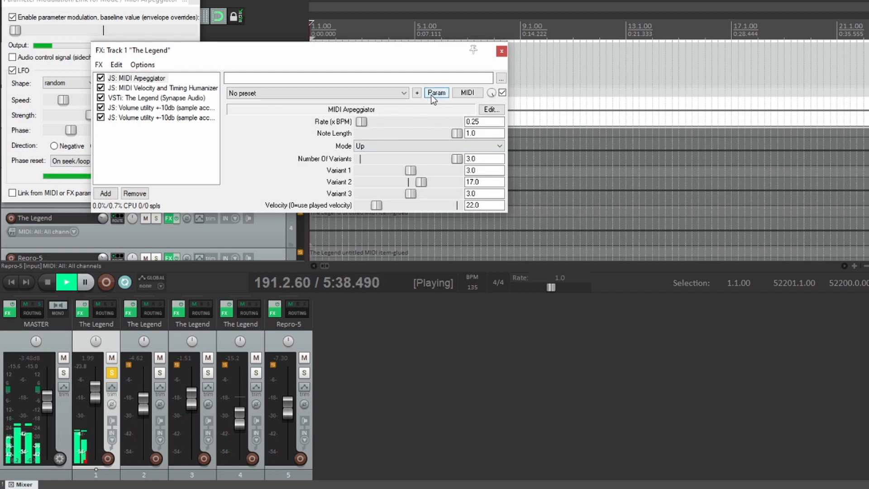
Step: Slow the Rate LFO and raise its strength to 35.6% with 0.50 phase
left_click(436, 93)
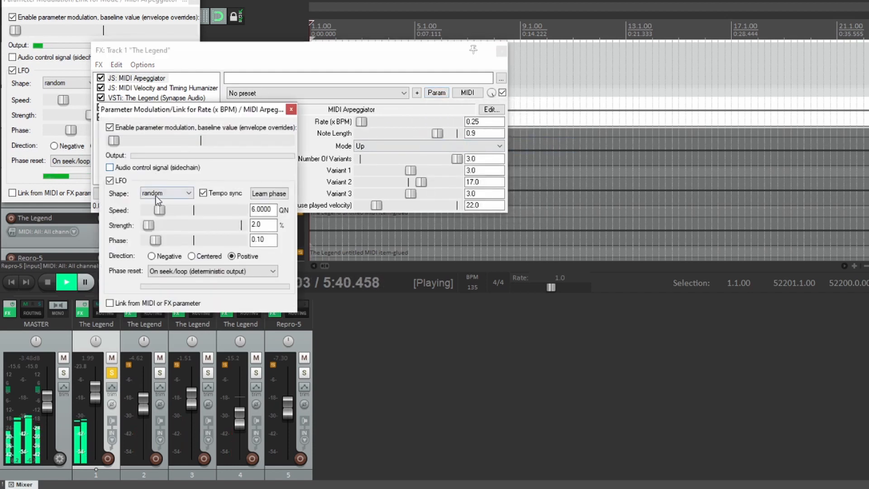
left_click_drag(148, 225, 165, 225)
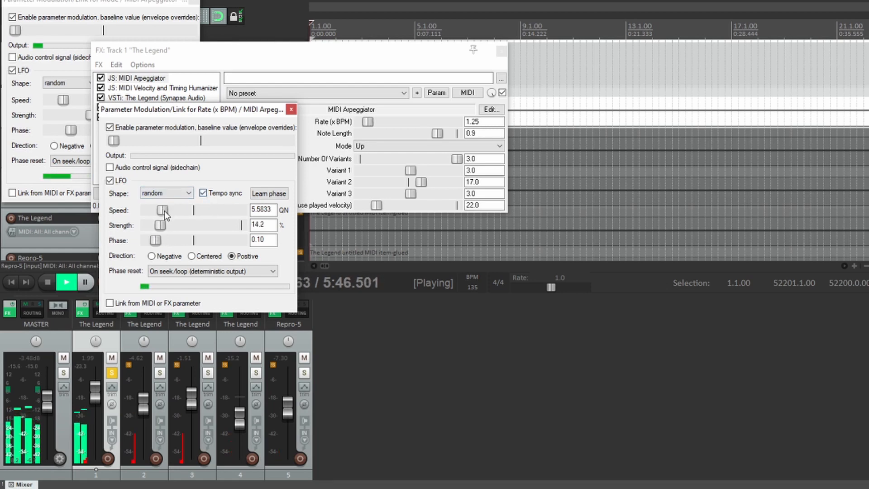
left_click_drag(163, 209, 190, 209)
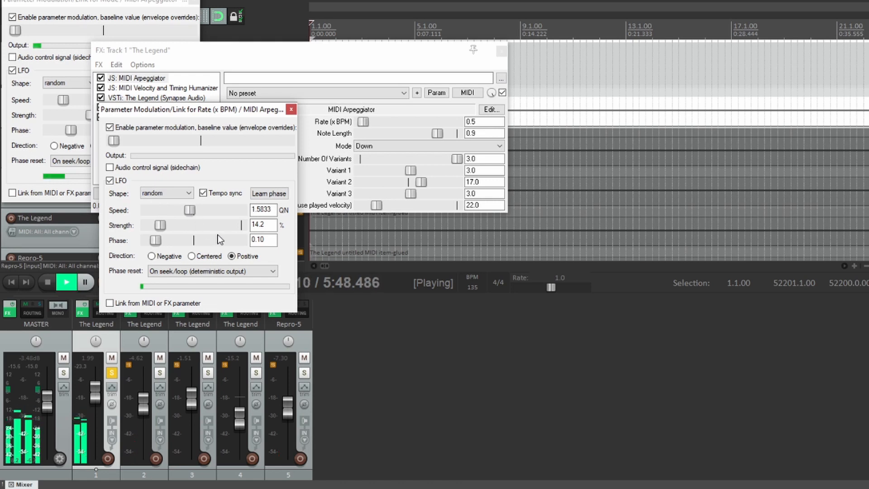
left_click_drag(154, 240, 196, 240)
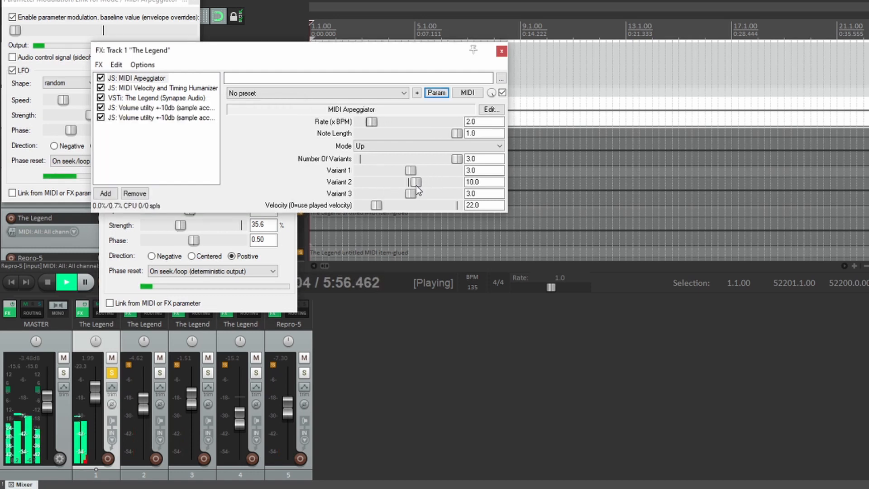
Step: Set arpeggiator Variant 2 to -7 and Variant 3 to -2, then select the arpeggiator
left_click_drag(416, 182, 413, 182)
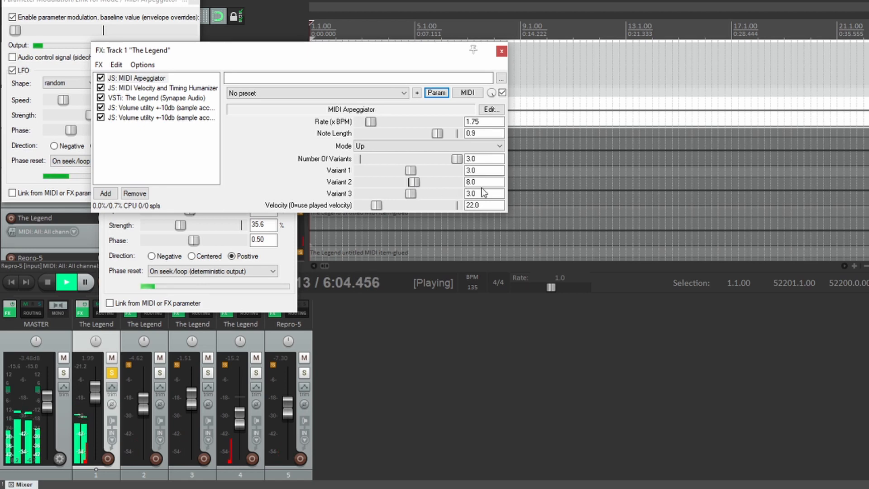
left_click(427, 146)
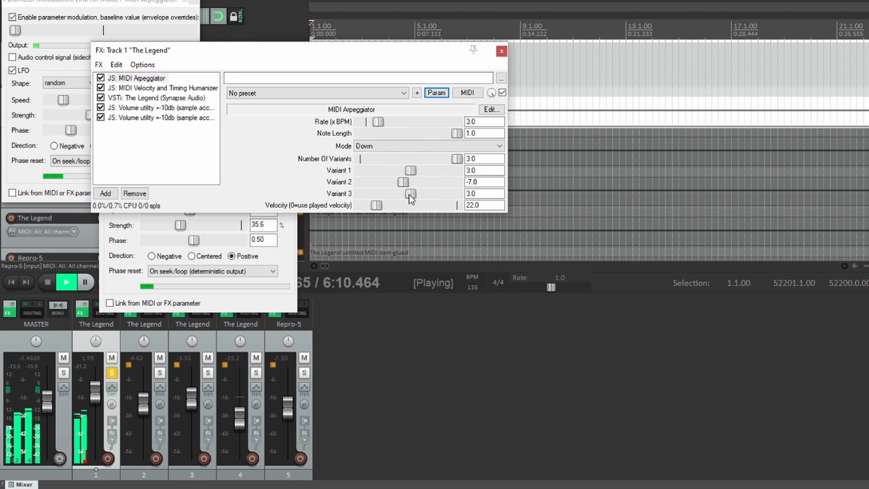
left_click_drag(406, 193, 417, 194)
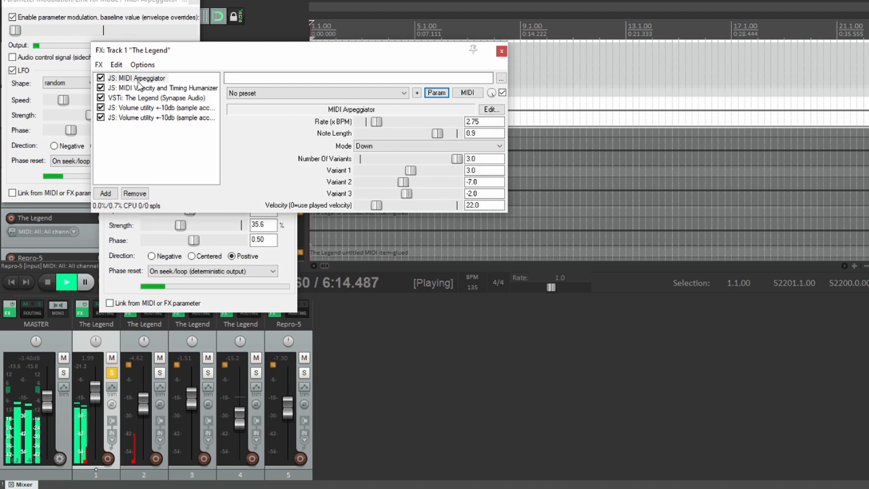
left_click(163, 87)
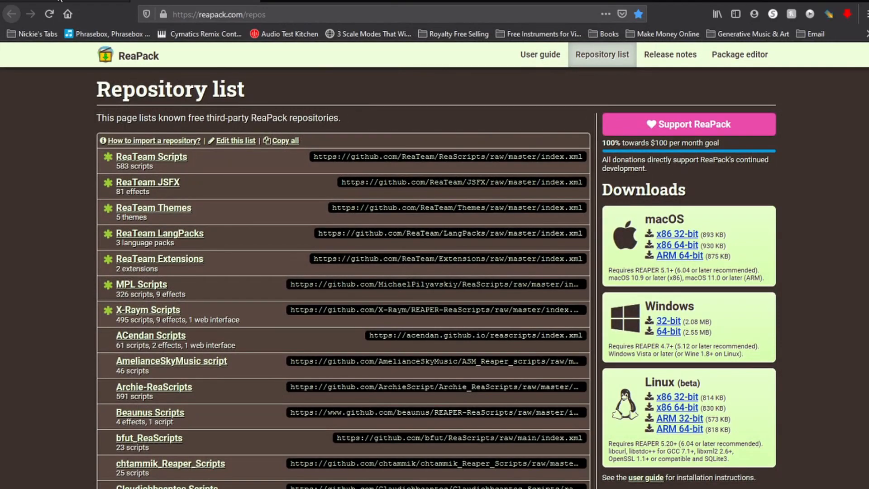
mouse_move(142, 150)
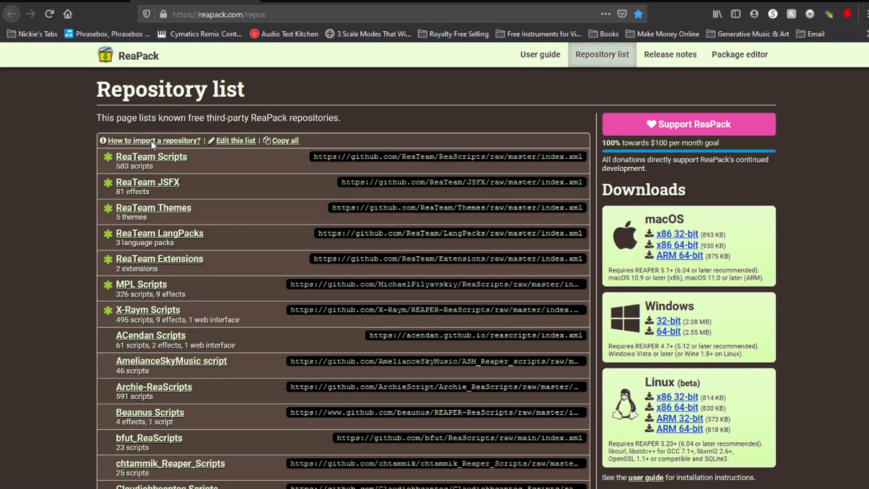
Step: Scroll through the reapack.com/repos list of free third-party repositories
scroll("down", 3)
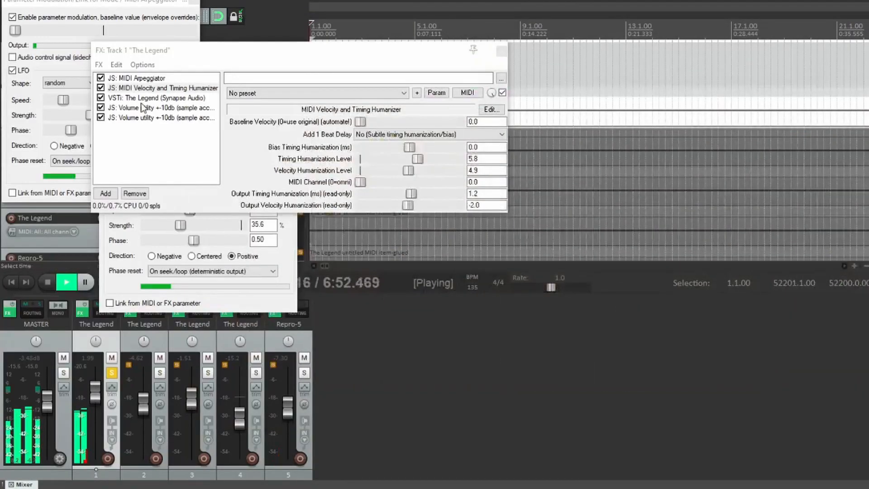
Step: Flip through the FX chain entries, ending on JS: MIDI Arpeggiator and its rate modulation
left_click(137, 77)
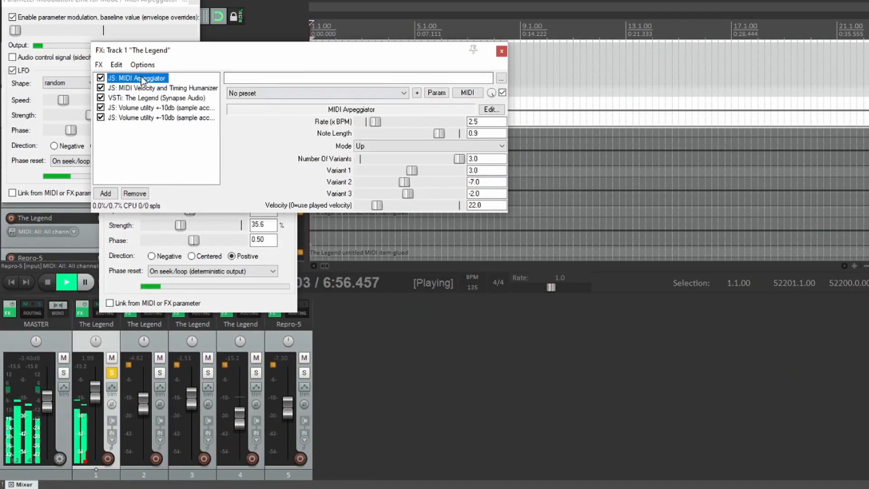
left_click(163, 87)
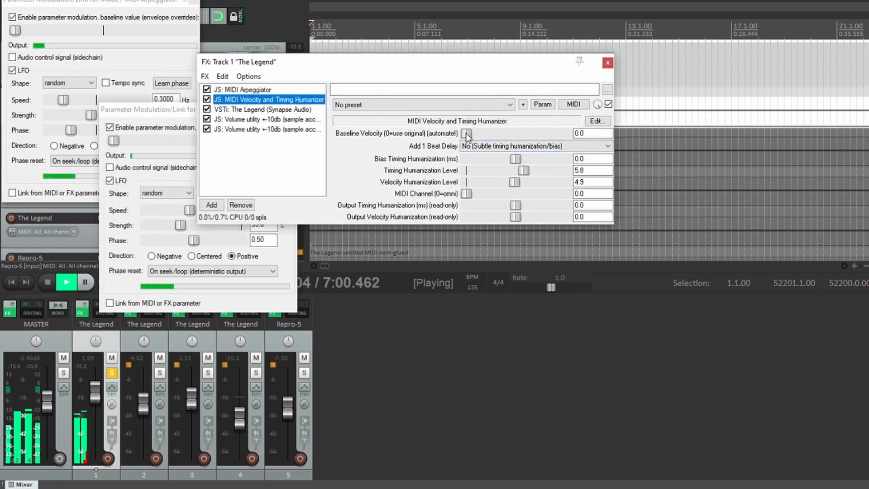
left_click(242, 90)
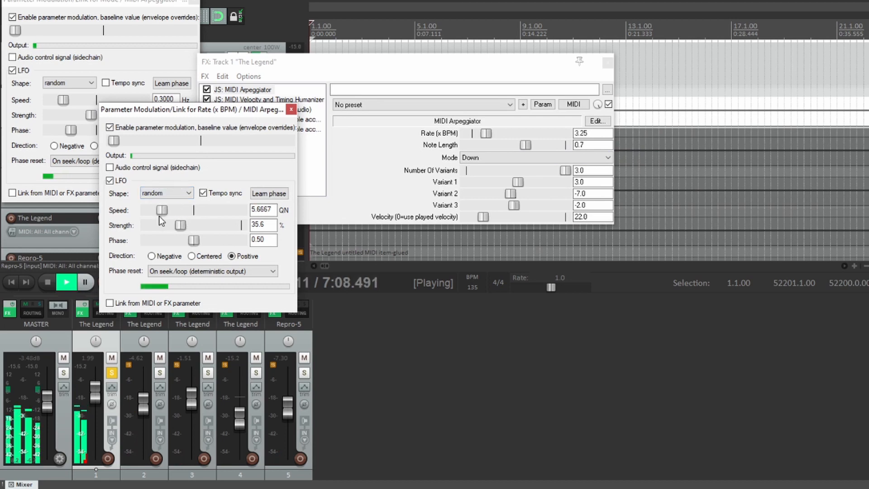
Step: Set the arpeggiator rate's random LFO speed to 64 QN and strength to 7.3%
left_click(166, 192)
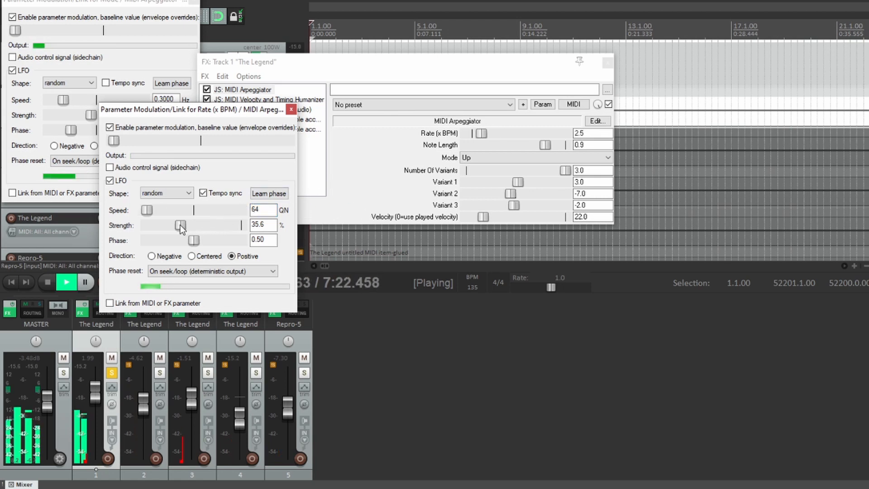
left_click_drag(179, 225, 153, 225)
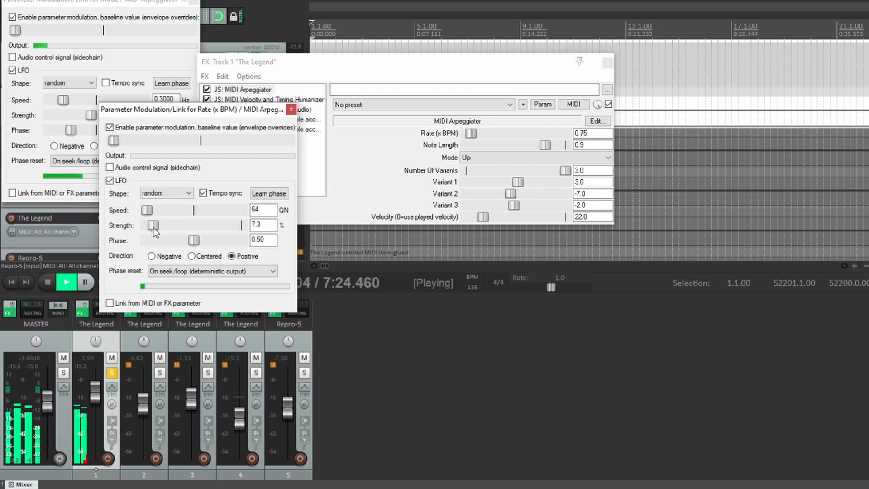
left_click_drag(154, 226, 155, 225)
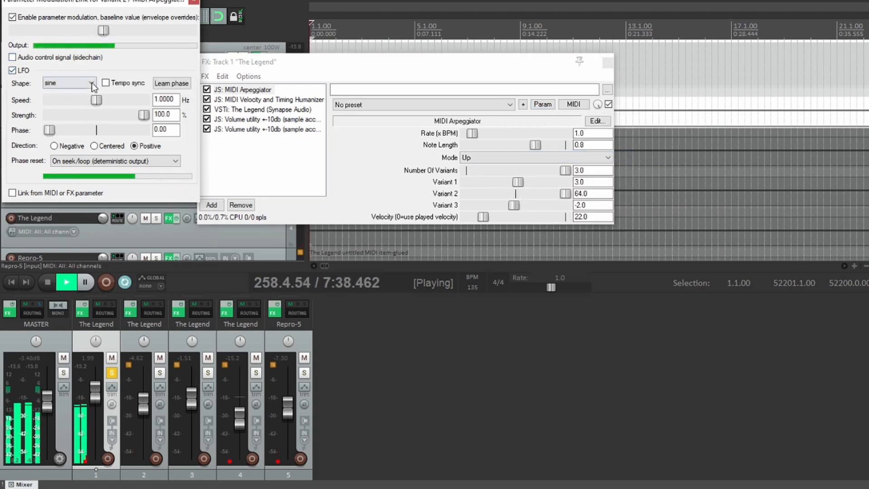
Step: Slow and weaken Variant 2's sine LFO, then set Mode LFO to 0.2553 Hz, 5.5%, negative
left_click_drag(96, 99, 72, 100)
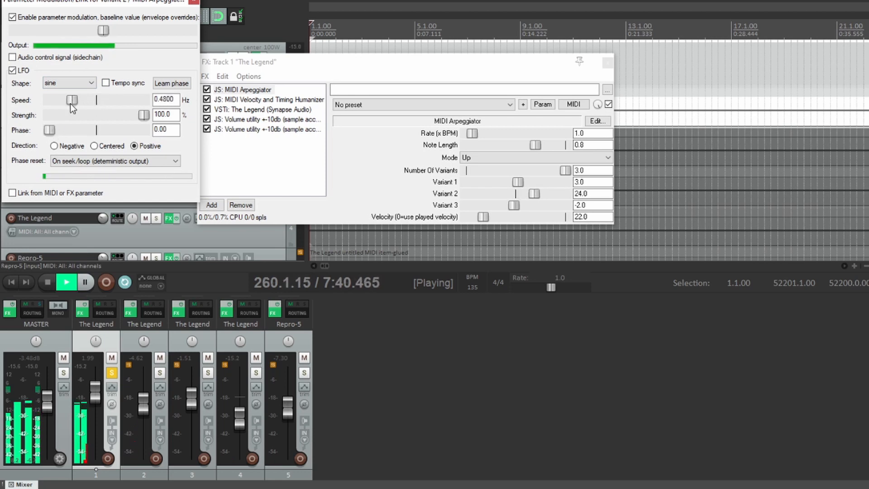
left_click_drag(141, 115, 116, 119)
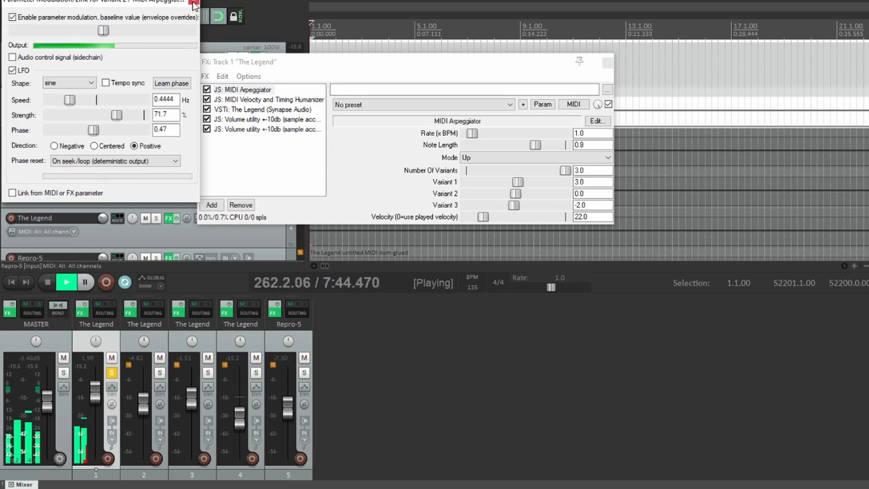
left_click(69, 83)
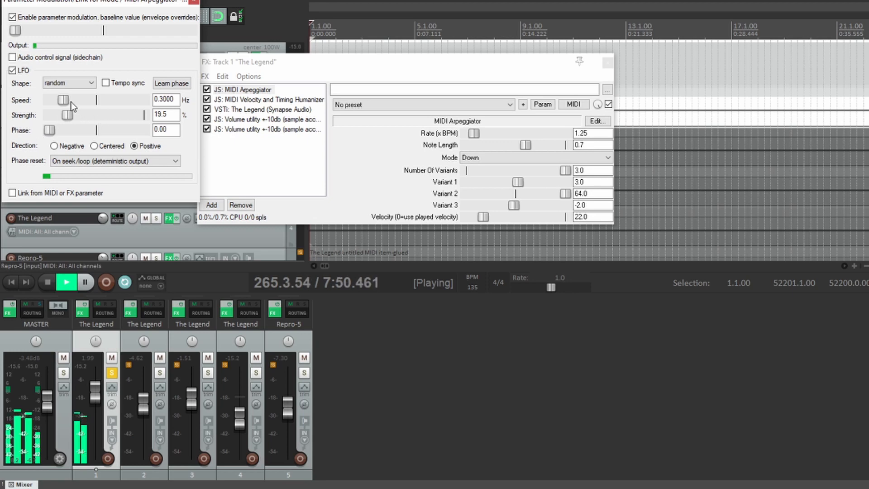
left_click_drag(66, 115, 53, 121)
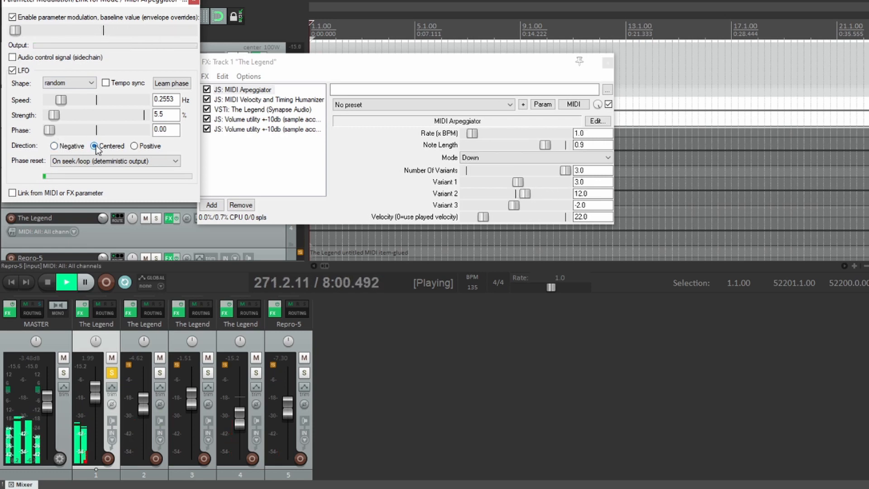
left_click(55, 145)
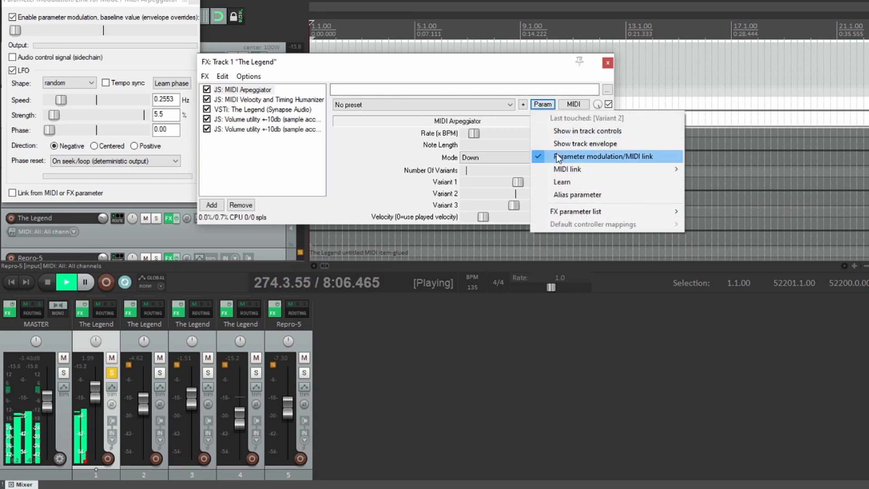
Step: Set Variant 2's sine LFO to 0.1765 Hz, 12.1% strength and phase 0.17
left_click(604, 156)
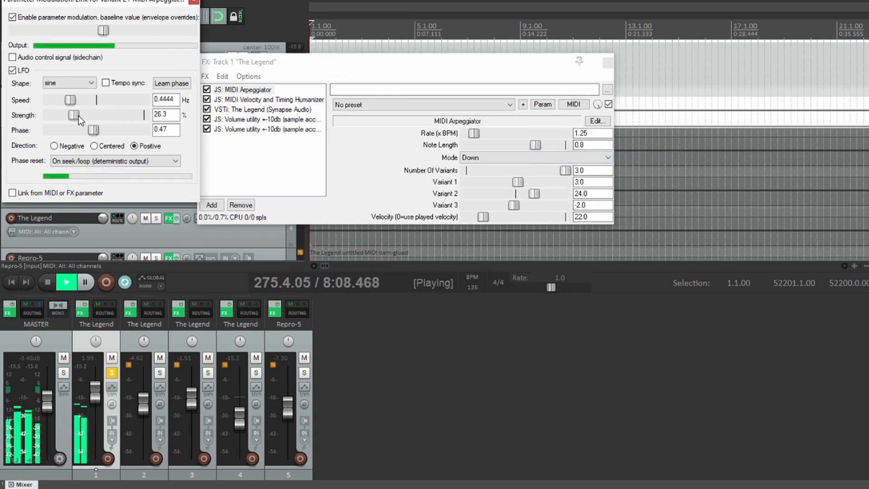
left_click_drag(91, 130, 66, 130)
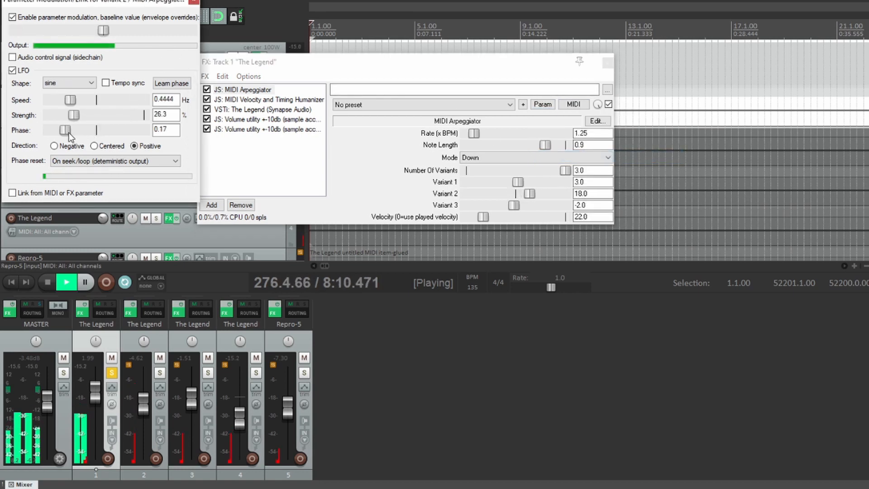
left_click_drag(70, 99, 56, 99)
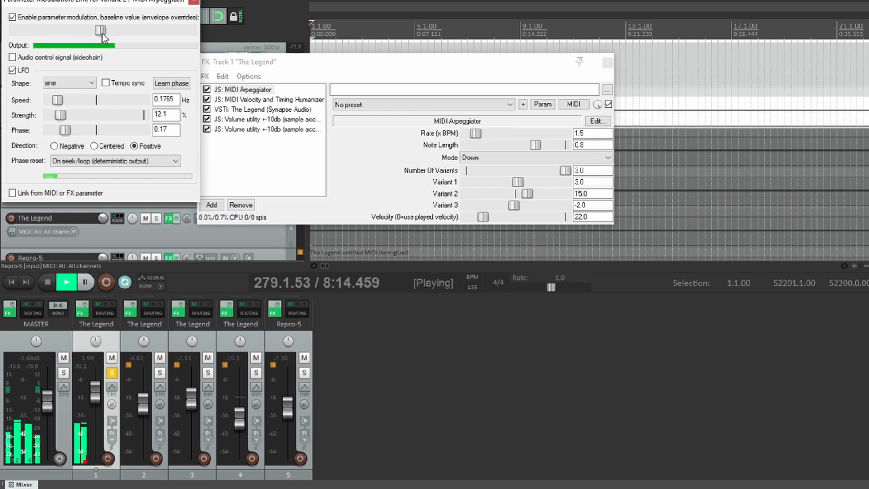
left_click_drag(100, 30, 75, 31)
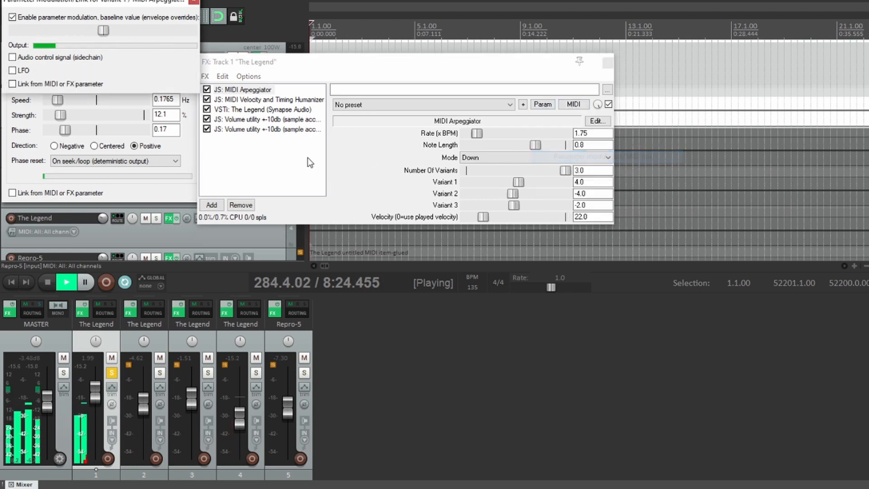
Step: Enable a sine LFO on Variant 1, slowing it to 0.12 Hz with lower strength and phase
left_click(13, 70)
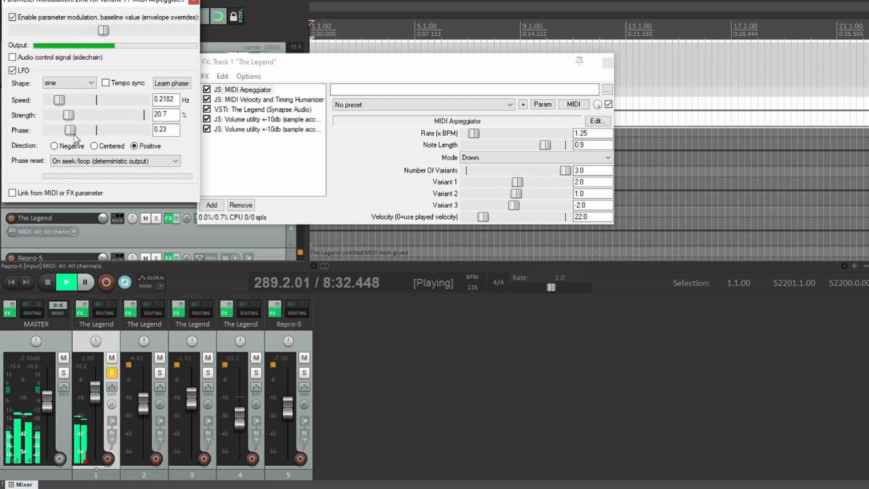
left_click_drag(518, 182, 535, 182)
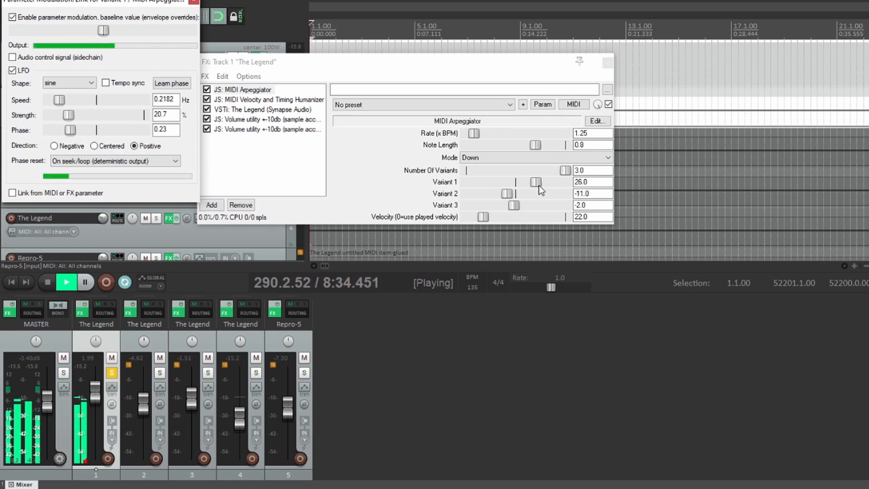
left_click_drag(536, 182, 525, 182)
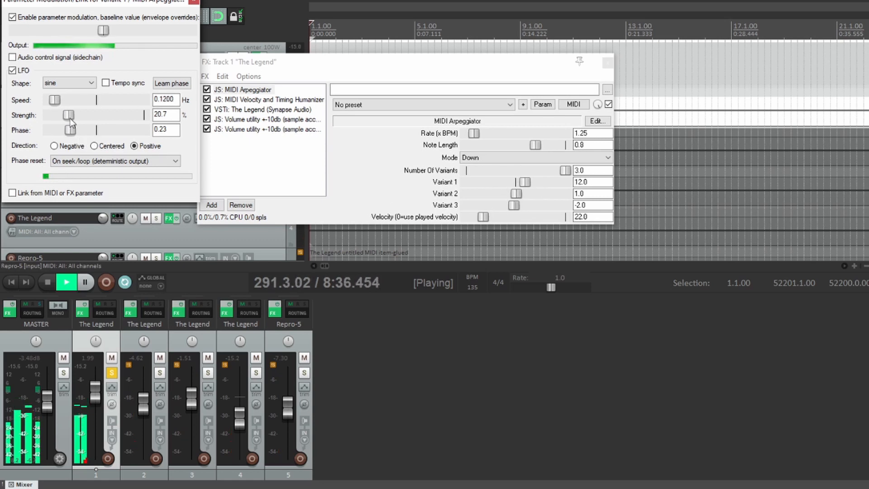
left_click_drag(68, 114, 59, 115)
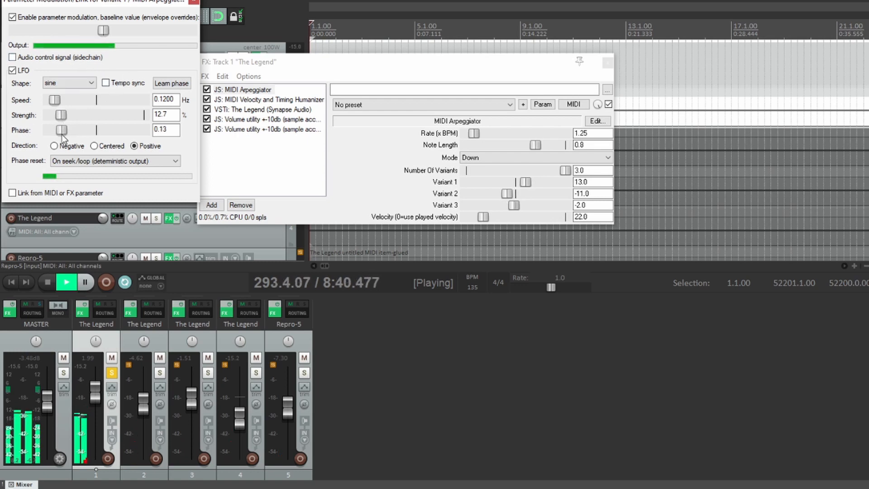
left_click_drag(61, 114, 55, 115)
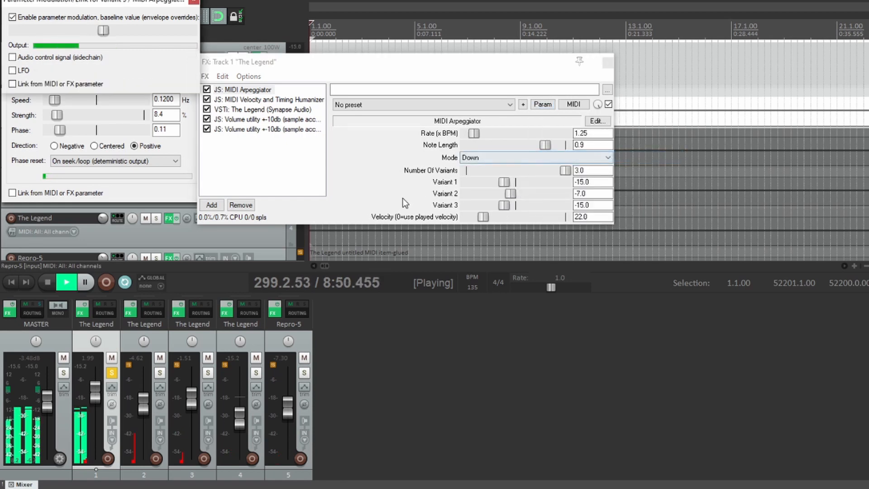
Step: Enable a sine LFO on Variant 3, adjust its speed, and close the modulation windows
left_click(12, 71)
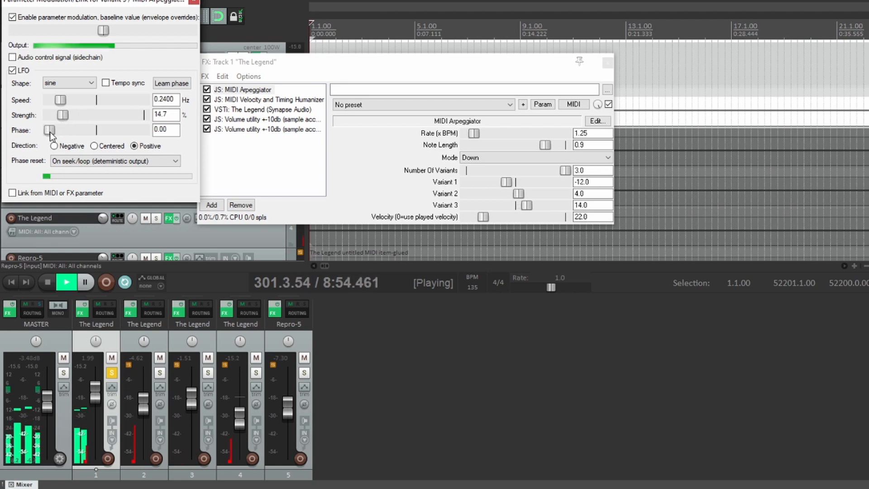
left_click_drag(60, 115, 49, 115)
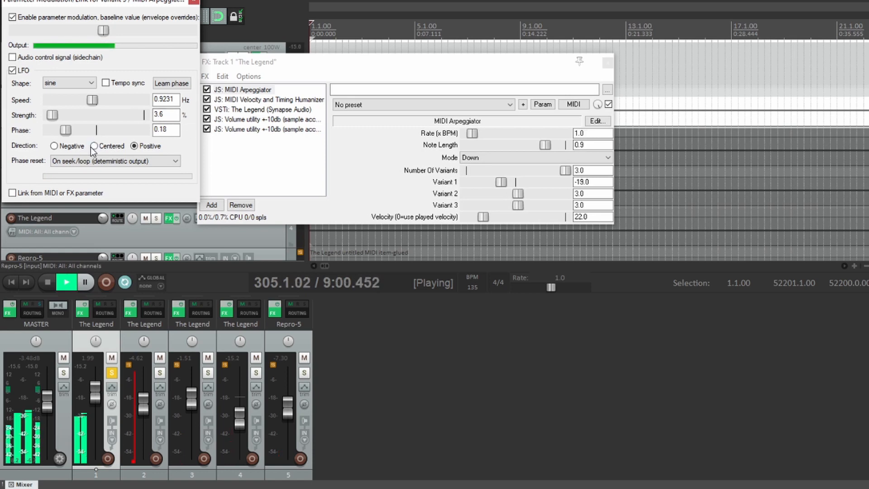
left_click(94, 146)
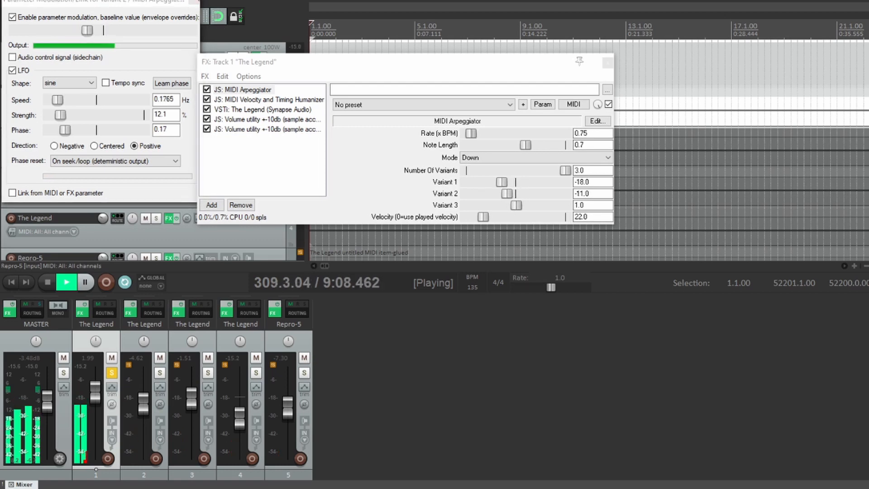
left_click(69, 83)
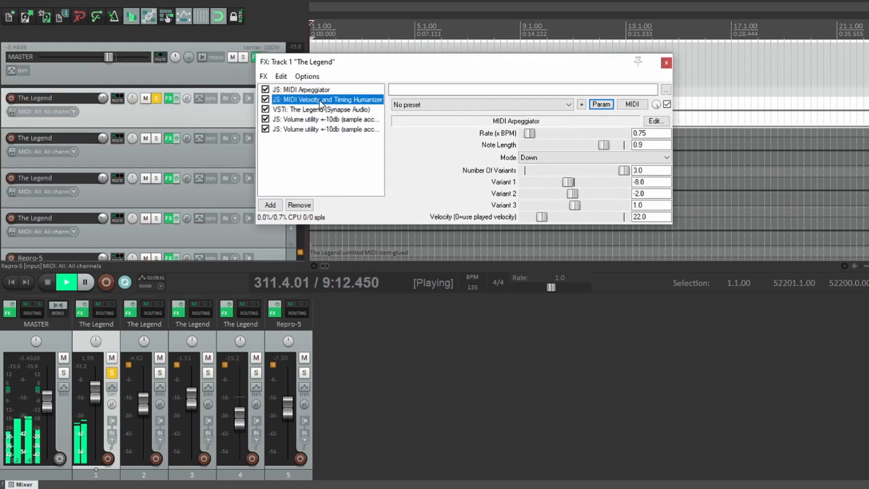
Step: Add VST: ReaControlMIDI (Cockos) and move it above VSTi: The Legend
left_click(270, 205)
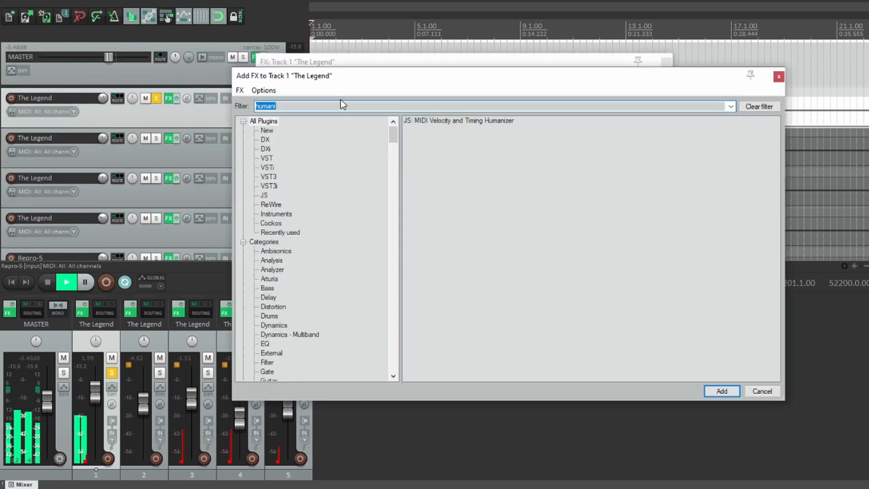
type("midi")
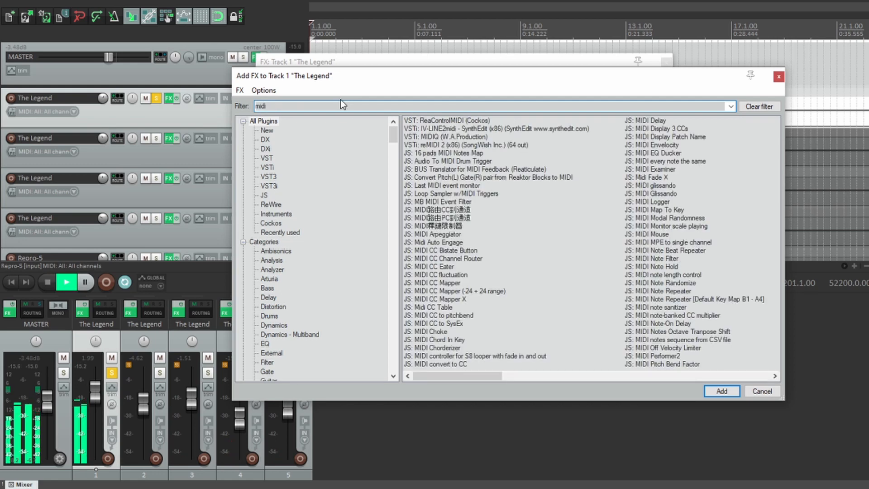
mouse_move(453, 124)
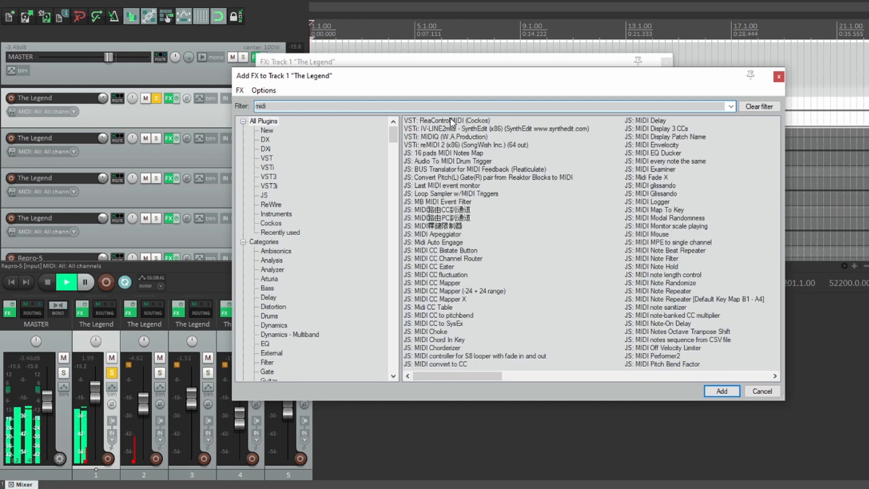
left_click(721, 390)
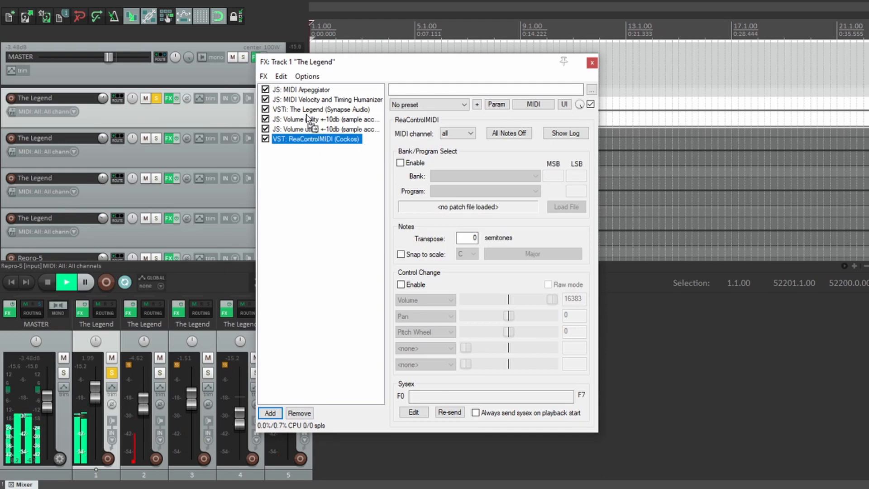
left_click_drag(316, 139, 316, 108)
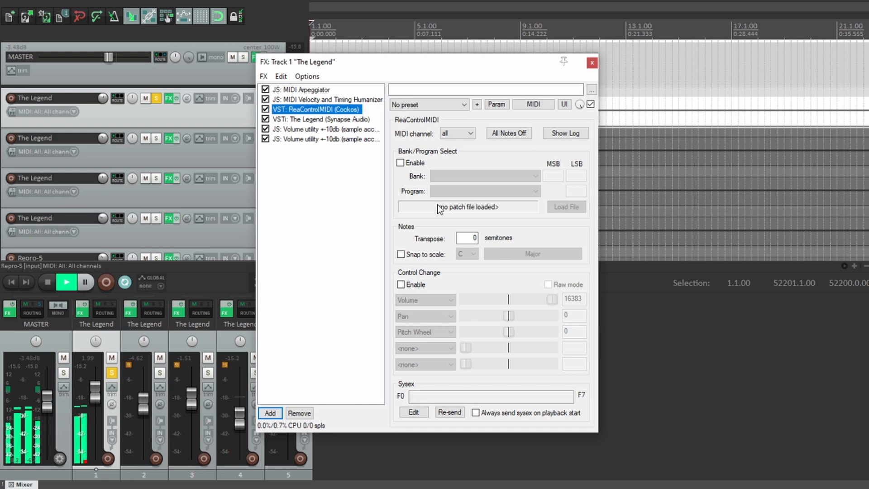
Step: Turn on Snap to scale in ReaControlMIDI with G# as the root note
left_click(401, 254)
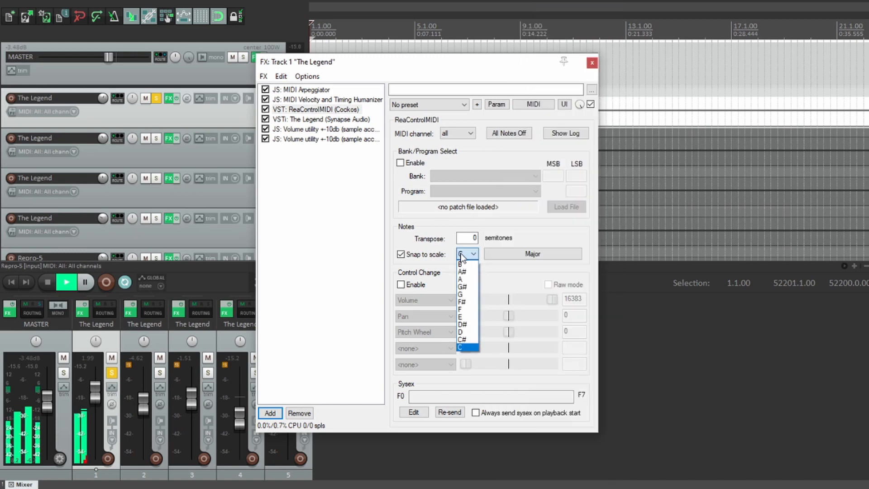
left_click(460, 279)
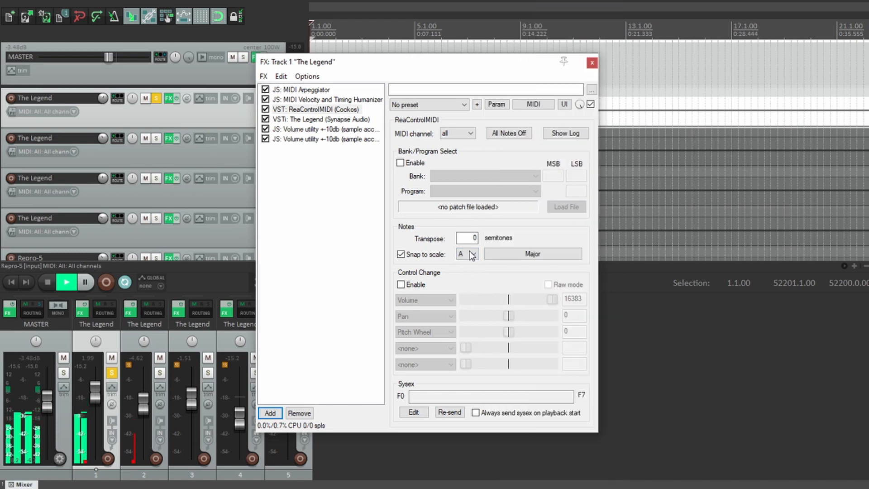
left_click(466, 254)
type("-4")
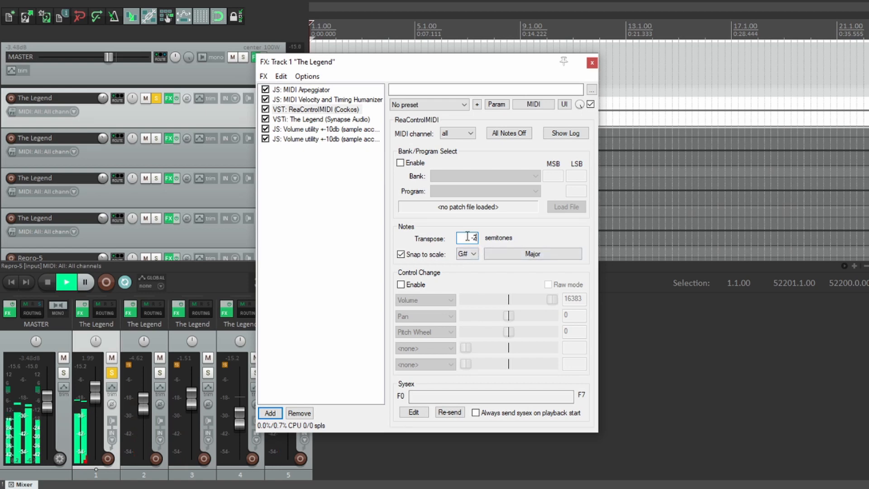
Step: Drive ReaControlMIDI's Transpose with a tempo-synced random LFO at 8 QN
left_click(496, 104)
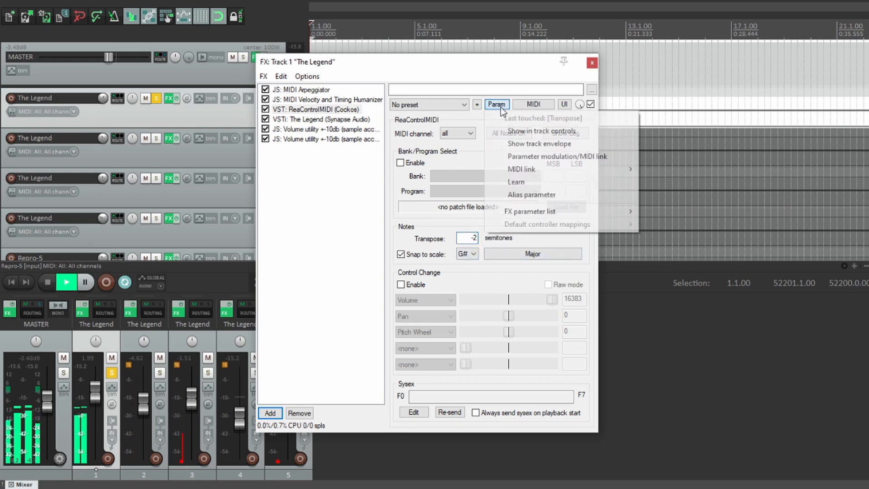
left_click(556, 156)
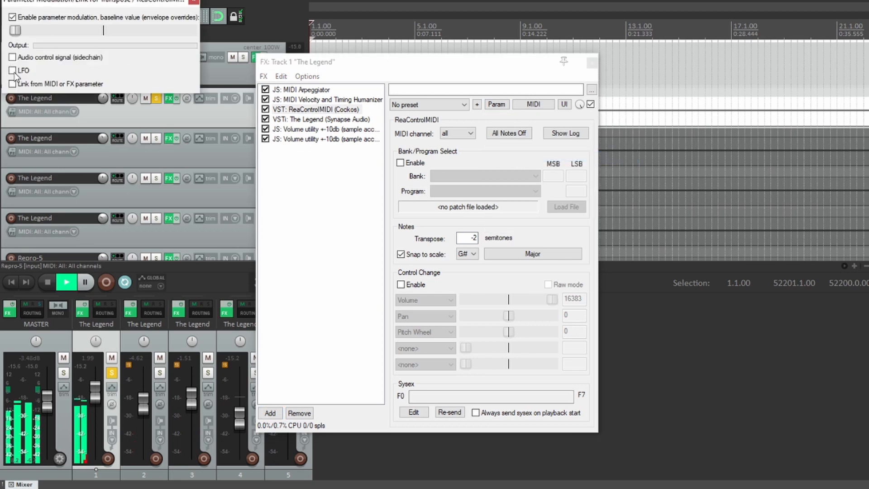
left_click(13, 70)
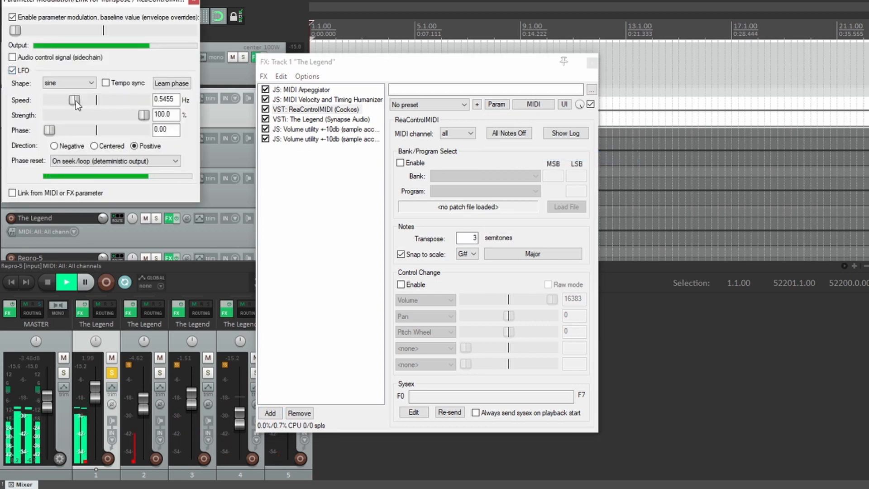
left_click(69, 83)
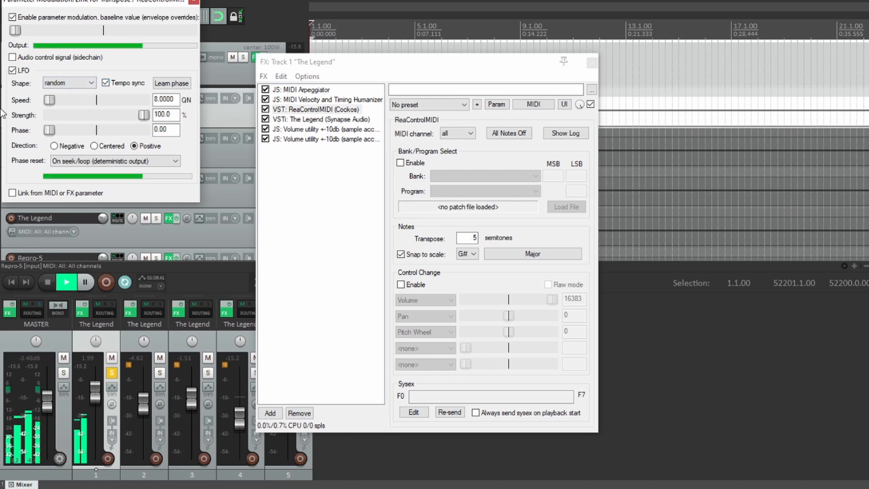
left_click_drag(150, 115, 96, 116)
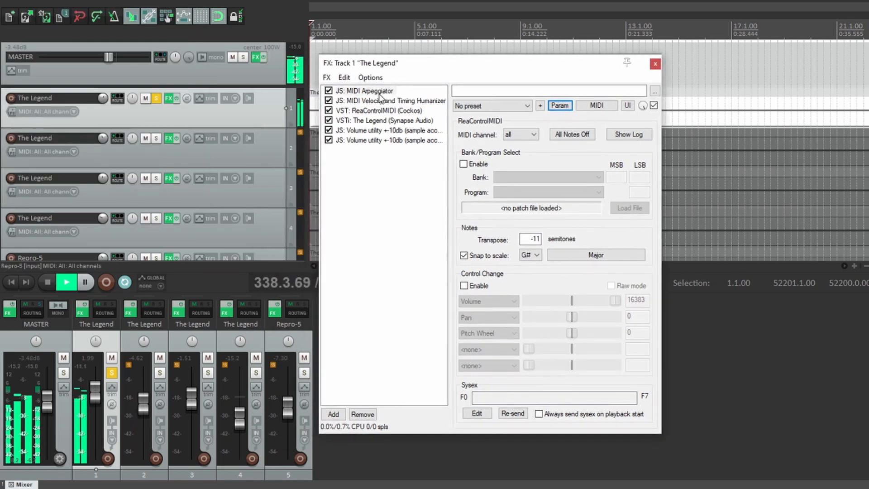
Step: Switch ReaControlMIDI's snap scale from Major to G# Raga Chitthakarshini
left_click(368, 91)
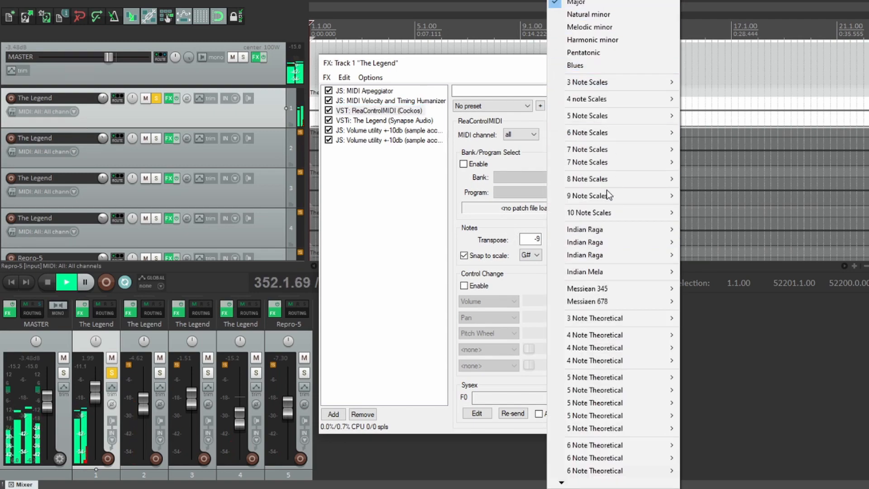
mouse_move(588, 132)
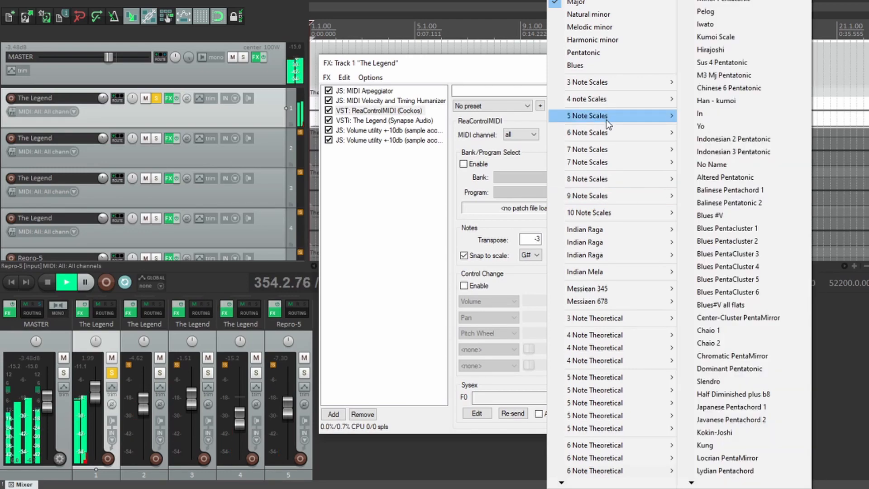
mouse_move(627, 129)
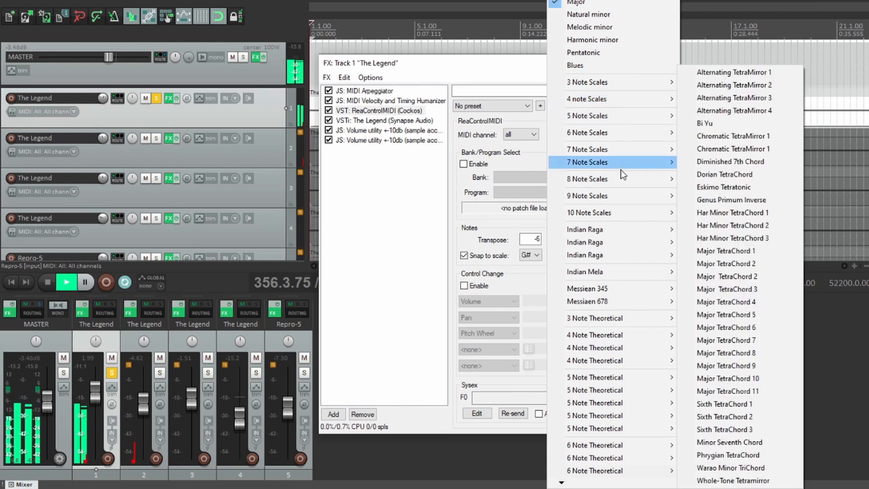
mouse_move(621, 212)
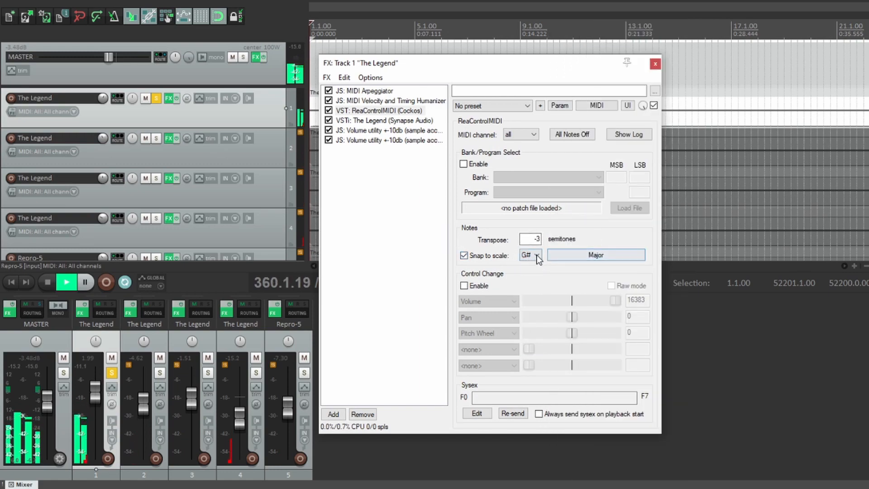
left_click(596, 255)
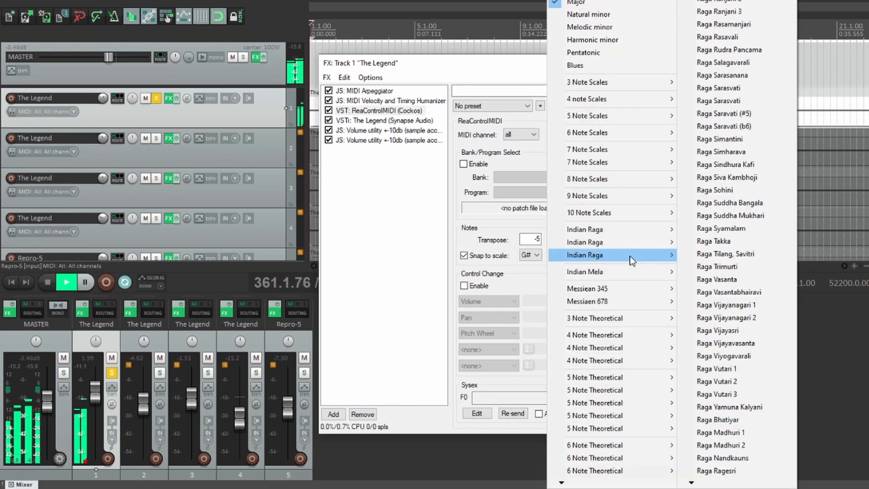
mouse_move(609, 229)
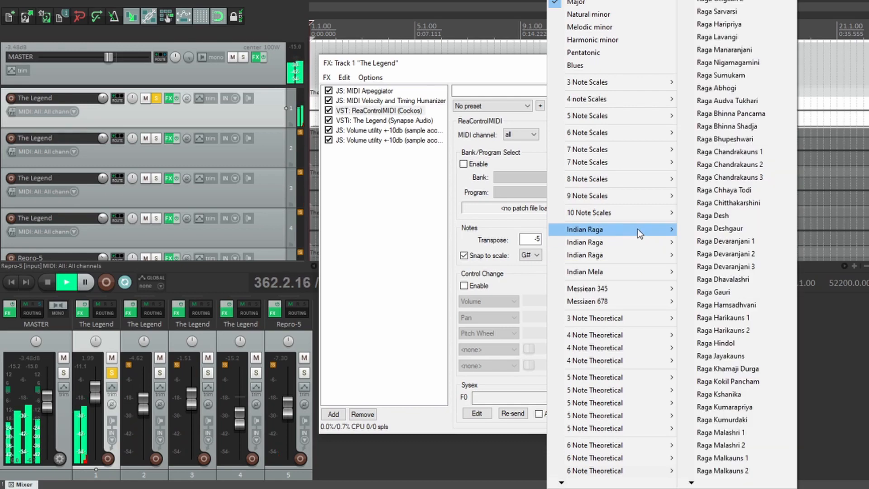
left_click(729, 203)
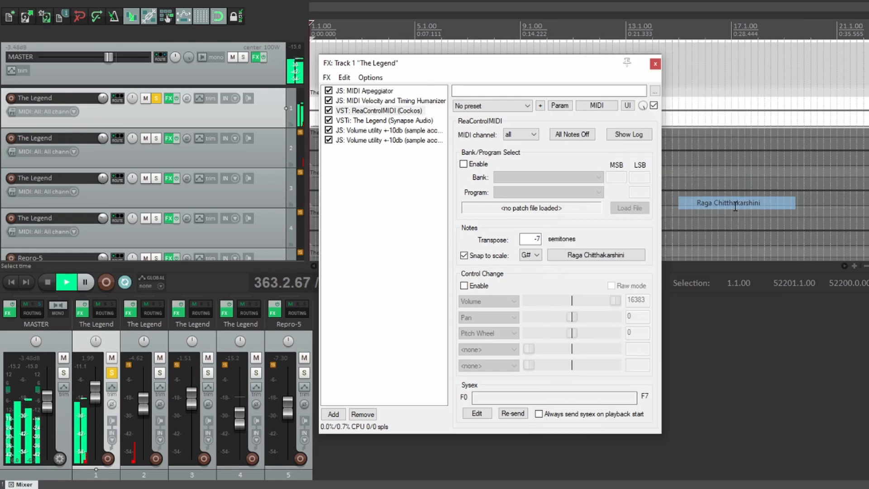
Step: Set The Legend track's record mode to MIDI overdub
left_click(595, 254)
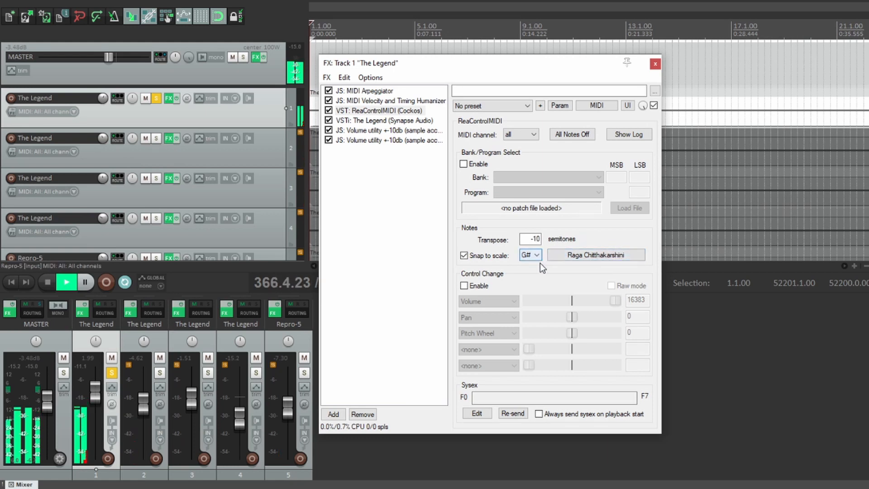
left_click(530, 239)
type("-6")
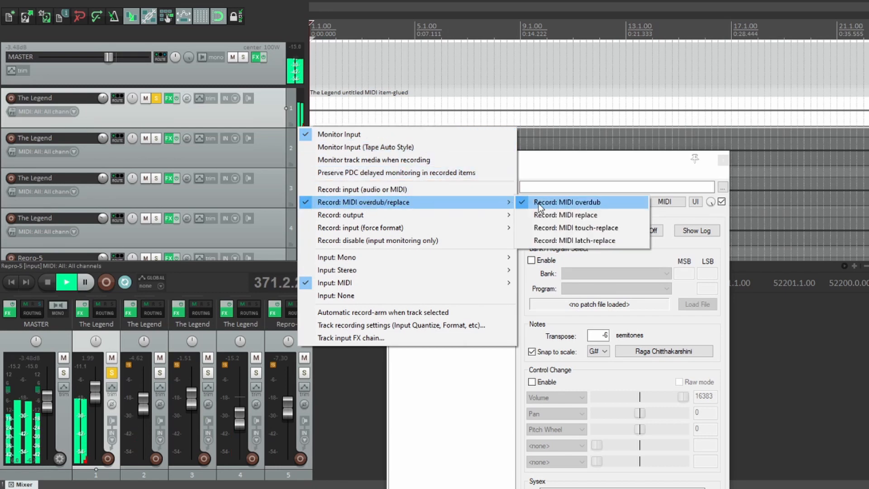
left_click(567, 202)
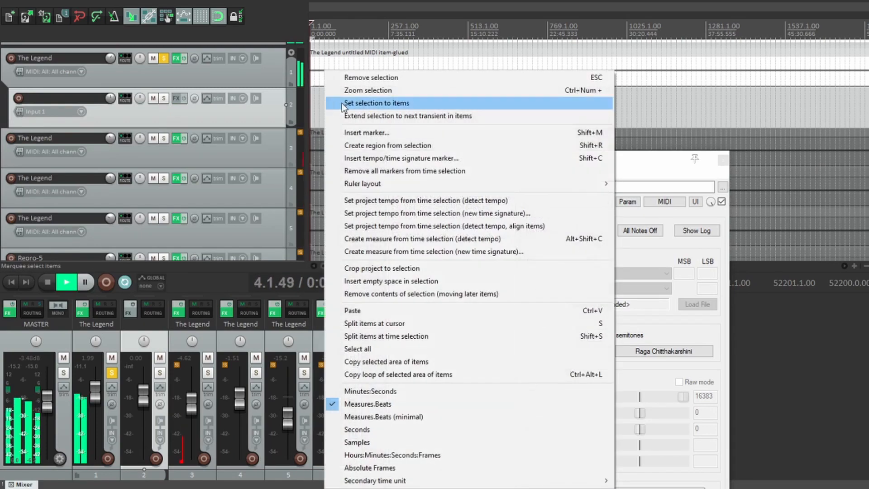
Step: Set the time selection to match the glued MIDI item
left_click(376, 103)
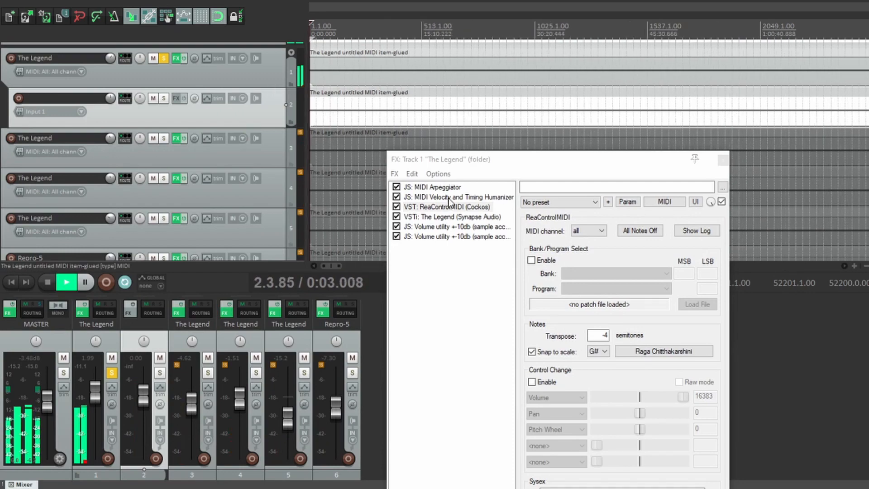
Step: Show The Legend synth panel, on the Lead - Softly Discreet 01 patch, in track 1's FX window
left_click(450, 217)
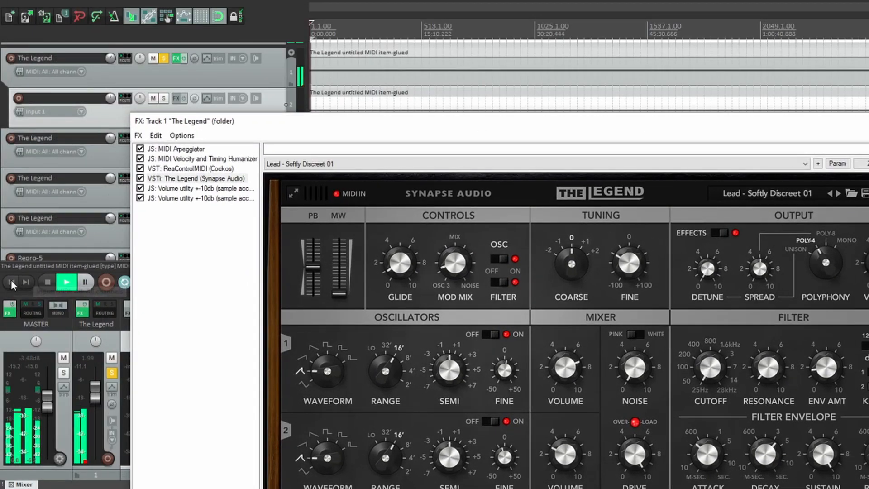
mouse_move(10, 282)
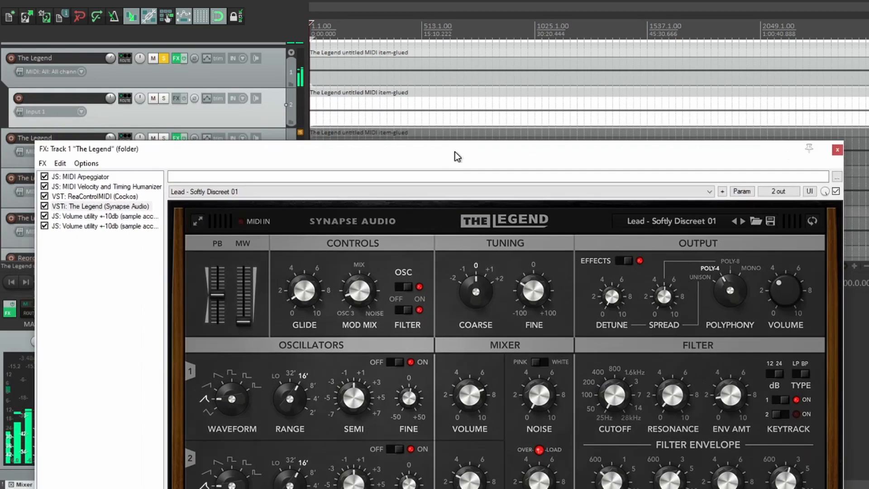
mouse_move(390, 163)
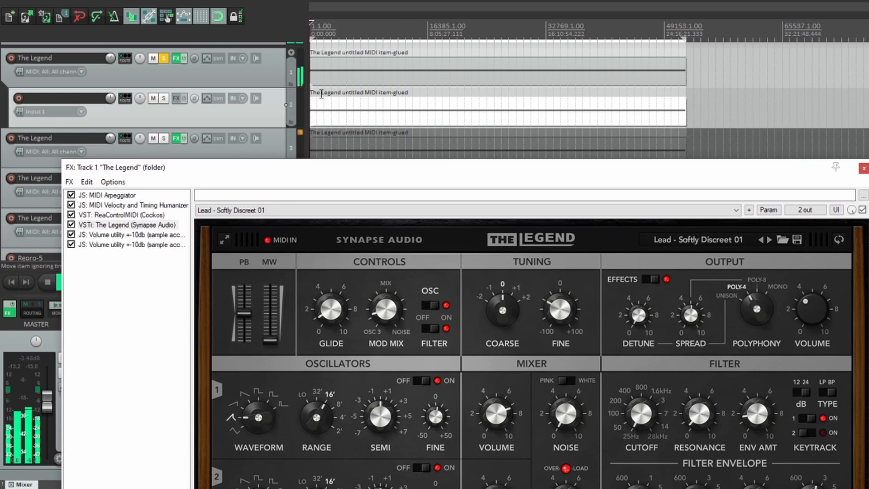
mouse_move(120, 222)
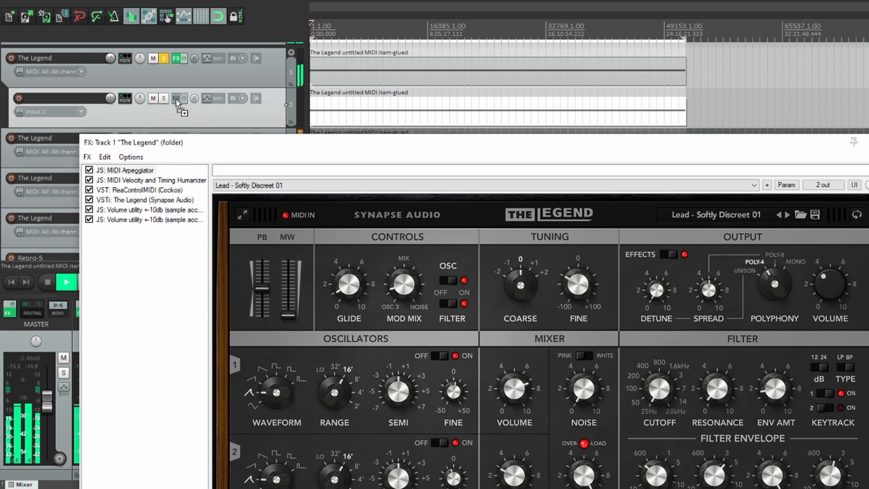
Step: Add random LFO modulation to the rate of track 2's MIDI Arpeggiator
left_click(176, 98)
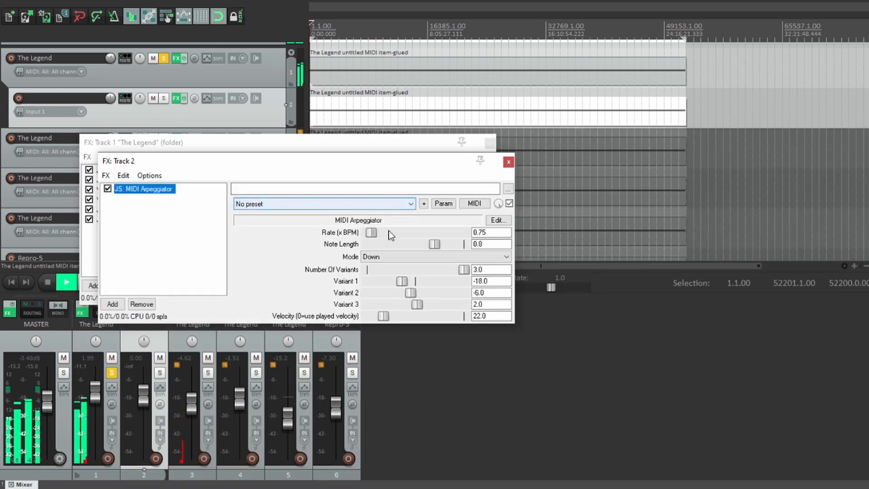
left_click(442, 203)
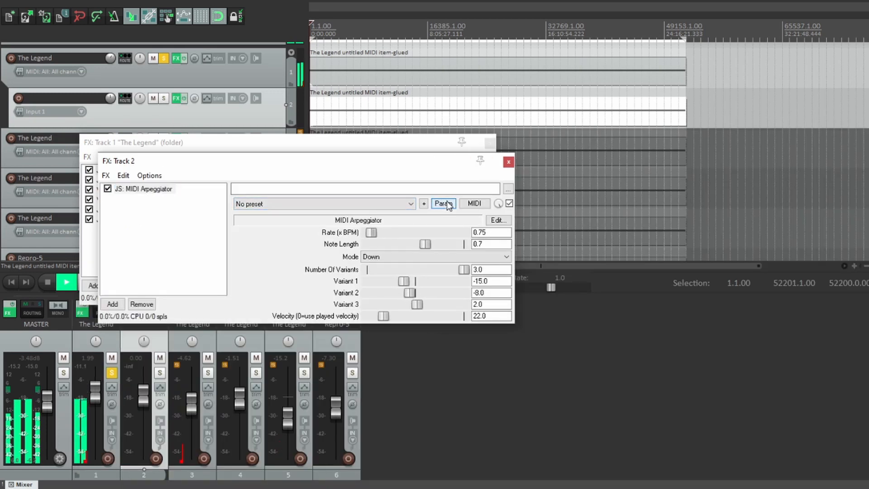
left_click(443, 203)
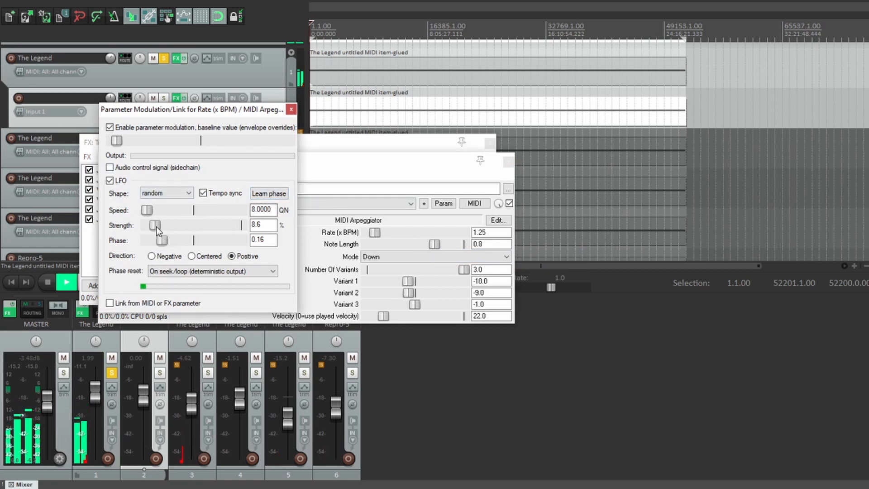
left_click_drag(155, 225, 150, 225)
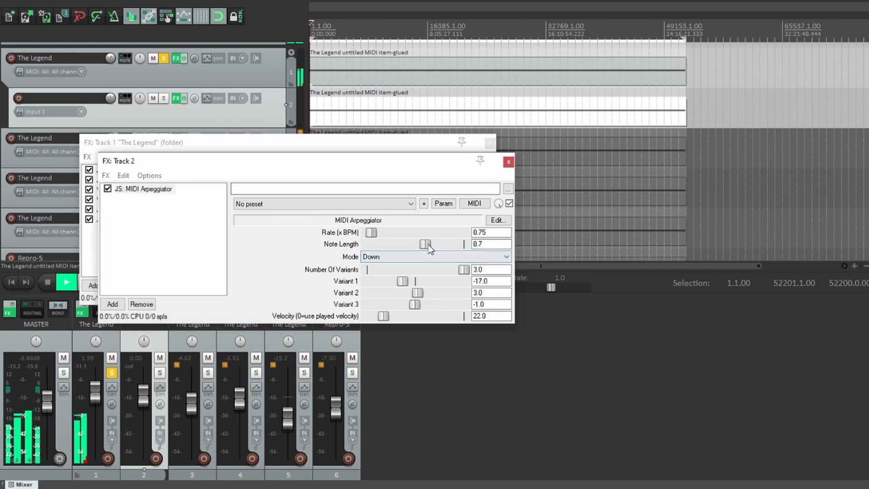
Step: Keep the arpeggiator mode at Down and move track 2's FX window aside
left_click(435, 257)
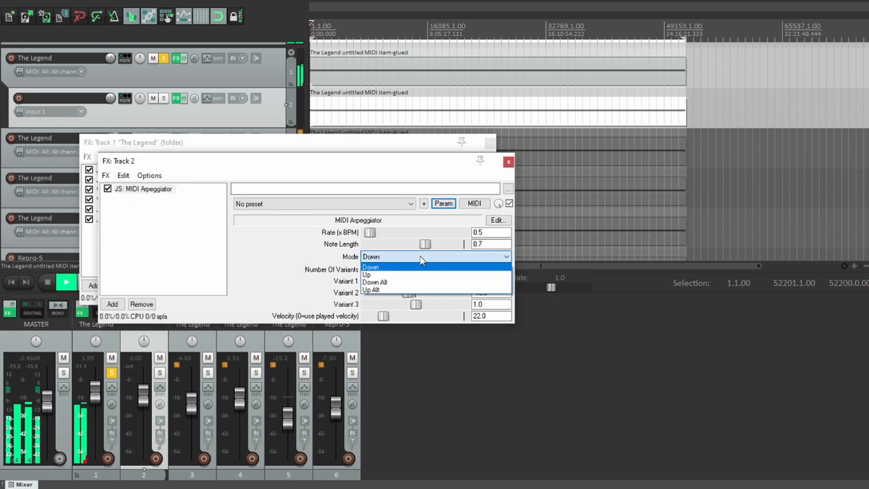
left_click(371, 267)
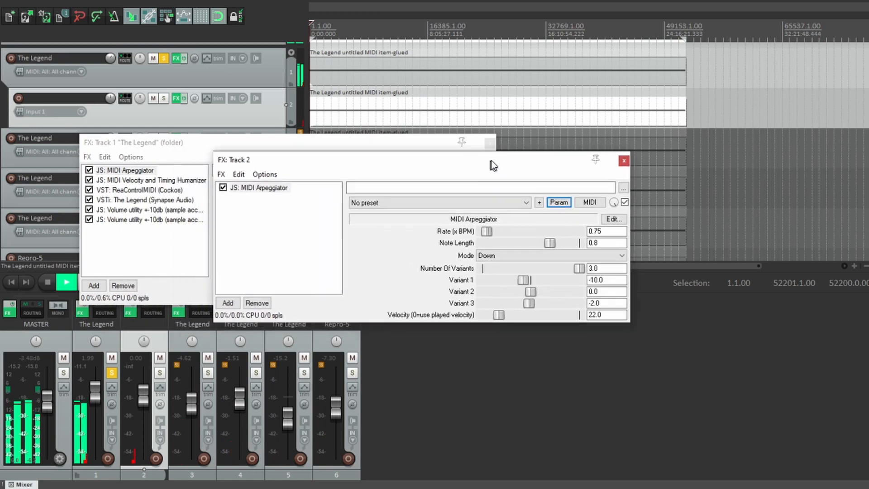
left_click_drag(494, 160, 654, 136)
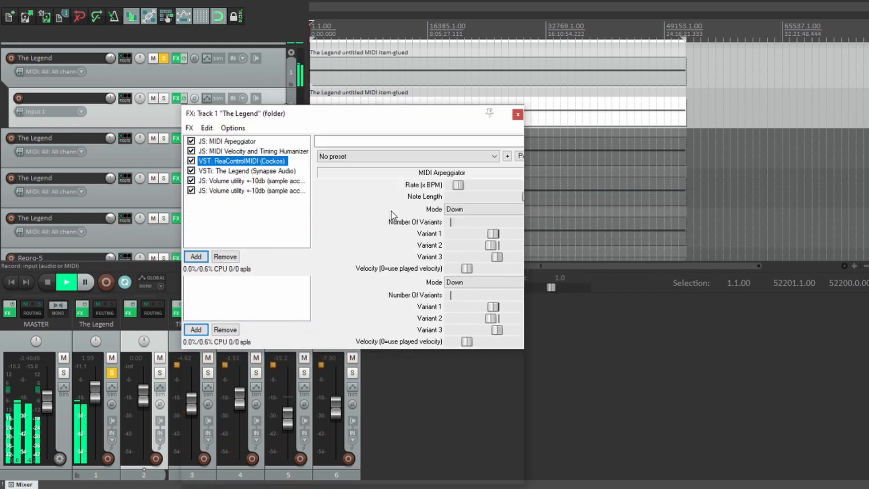
Step: Switch track 1's ReaControlMIDI scale to G# Major, then play and stop the project
left_click(242, 160)
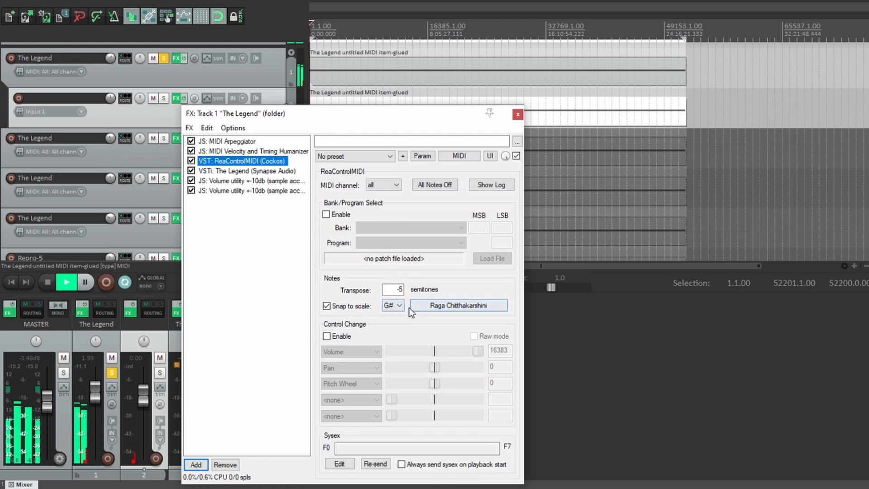
left_click(456, 304)
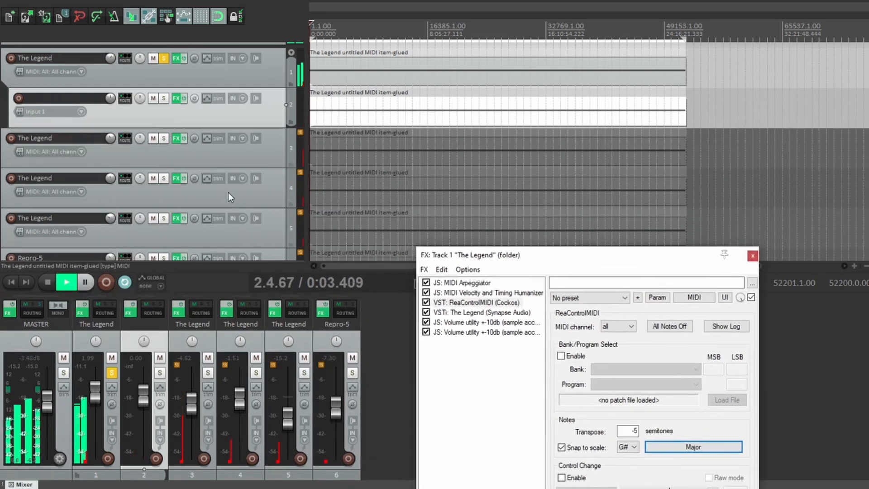
left_click(47, 282)
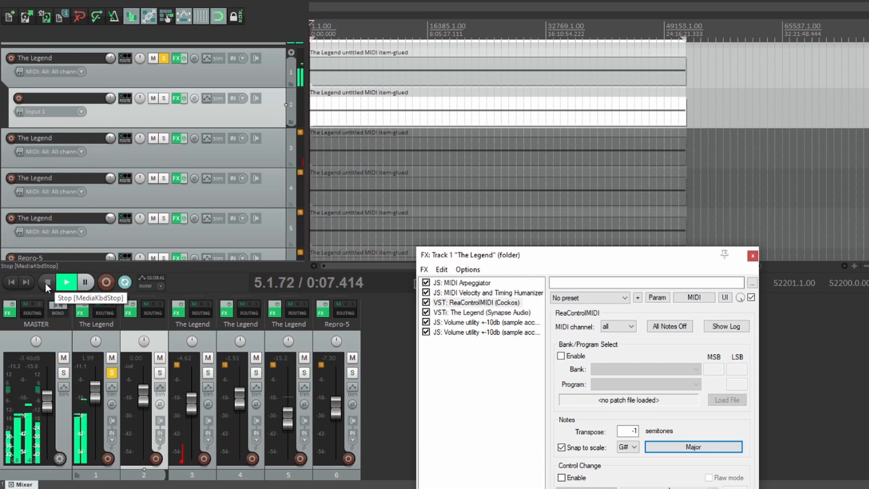
left_click(47, 282)
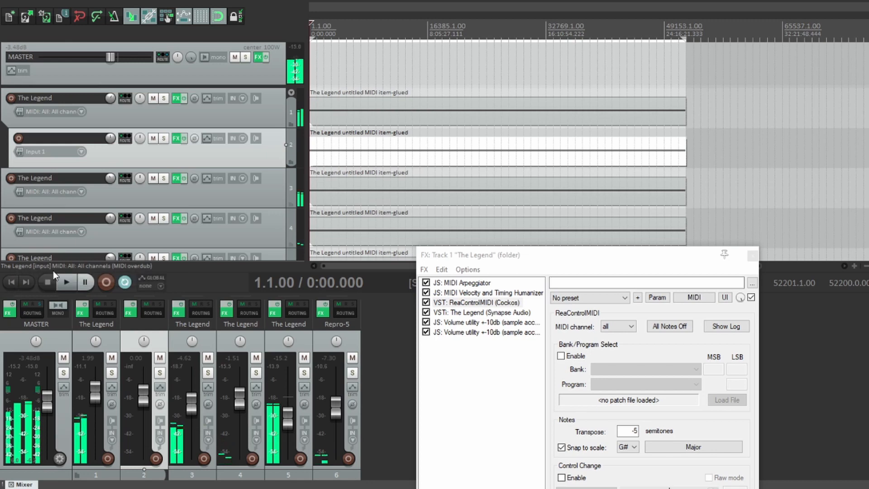
Step: Play the project and lower track 1's MIDI Arpeggiator note length to 0.8
left_click(64, 282)
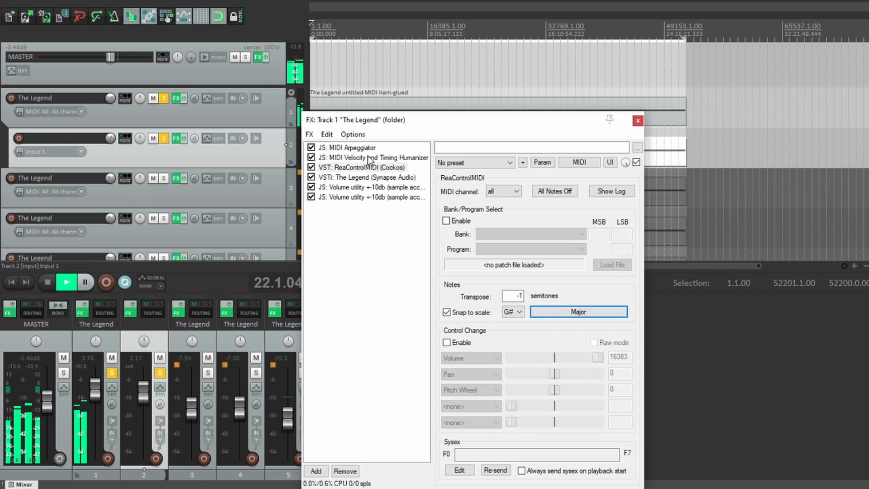
left_click(368, 157)
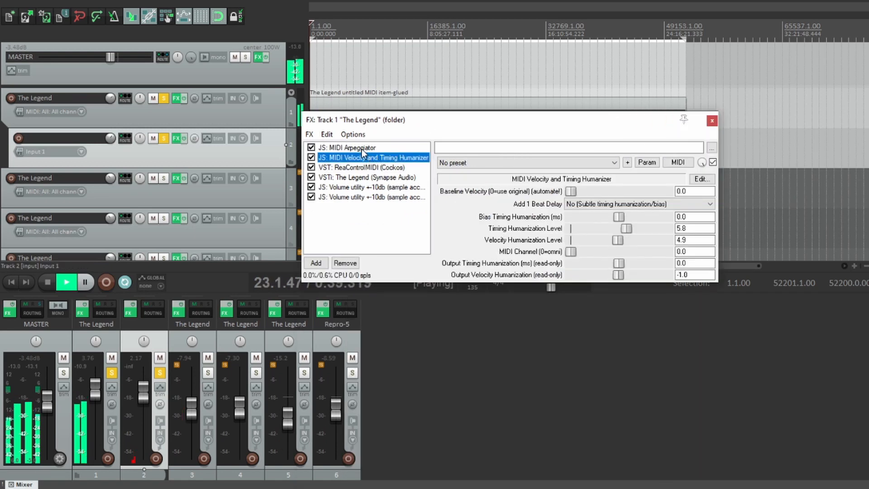
left_click(347, 148)
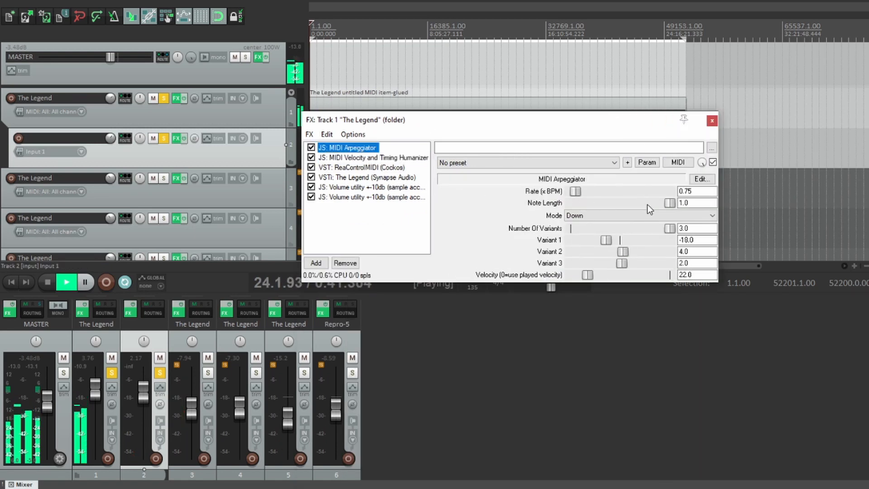
left_click_drag(668, 203, 650, 203)
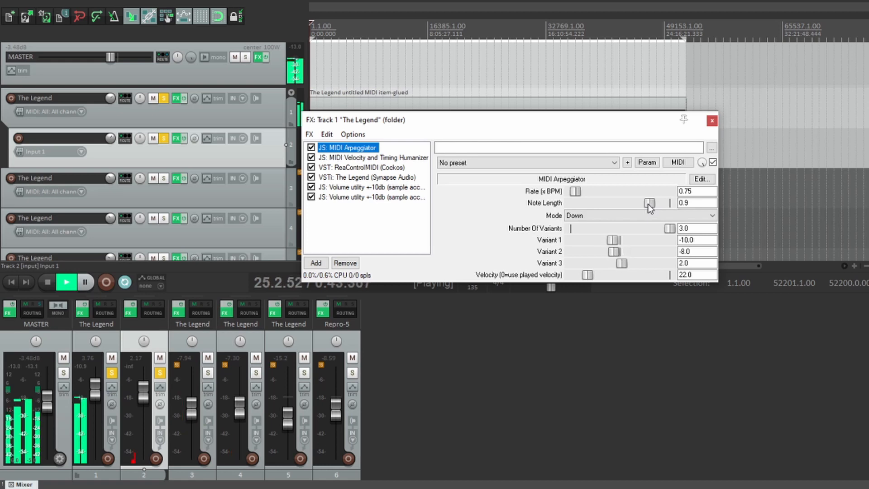
left_click_drag(651, 203, 639, 203)
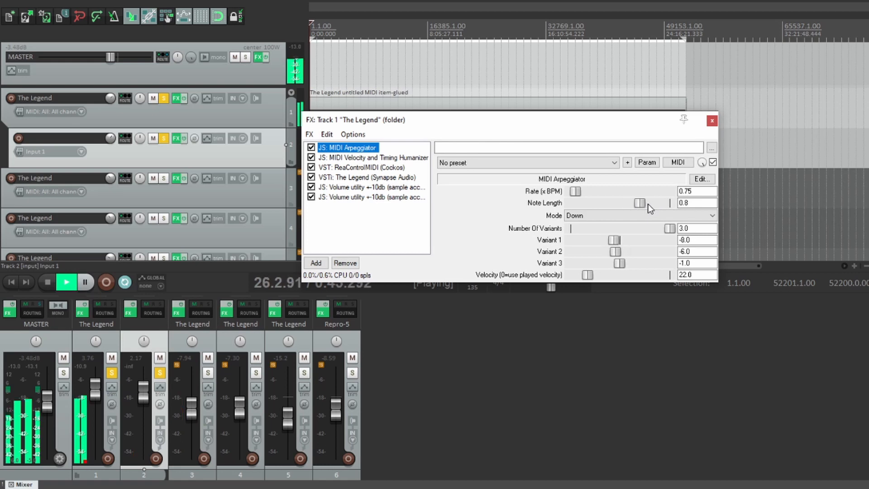